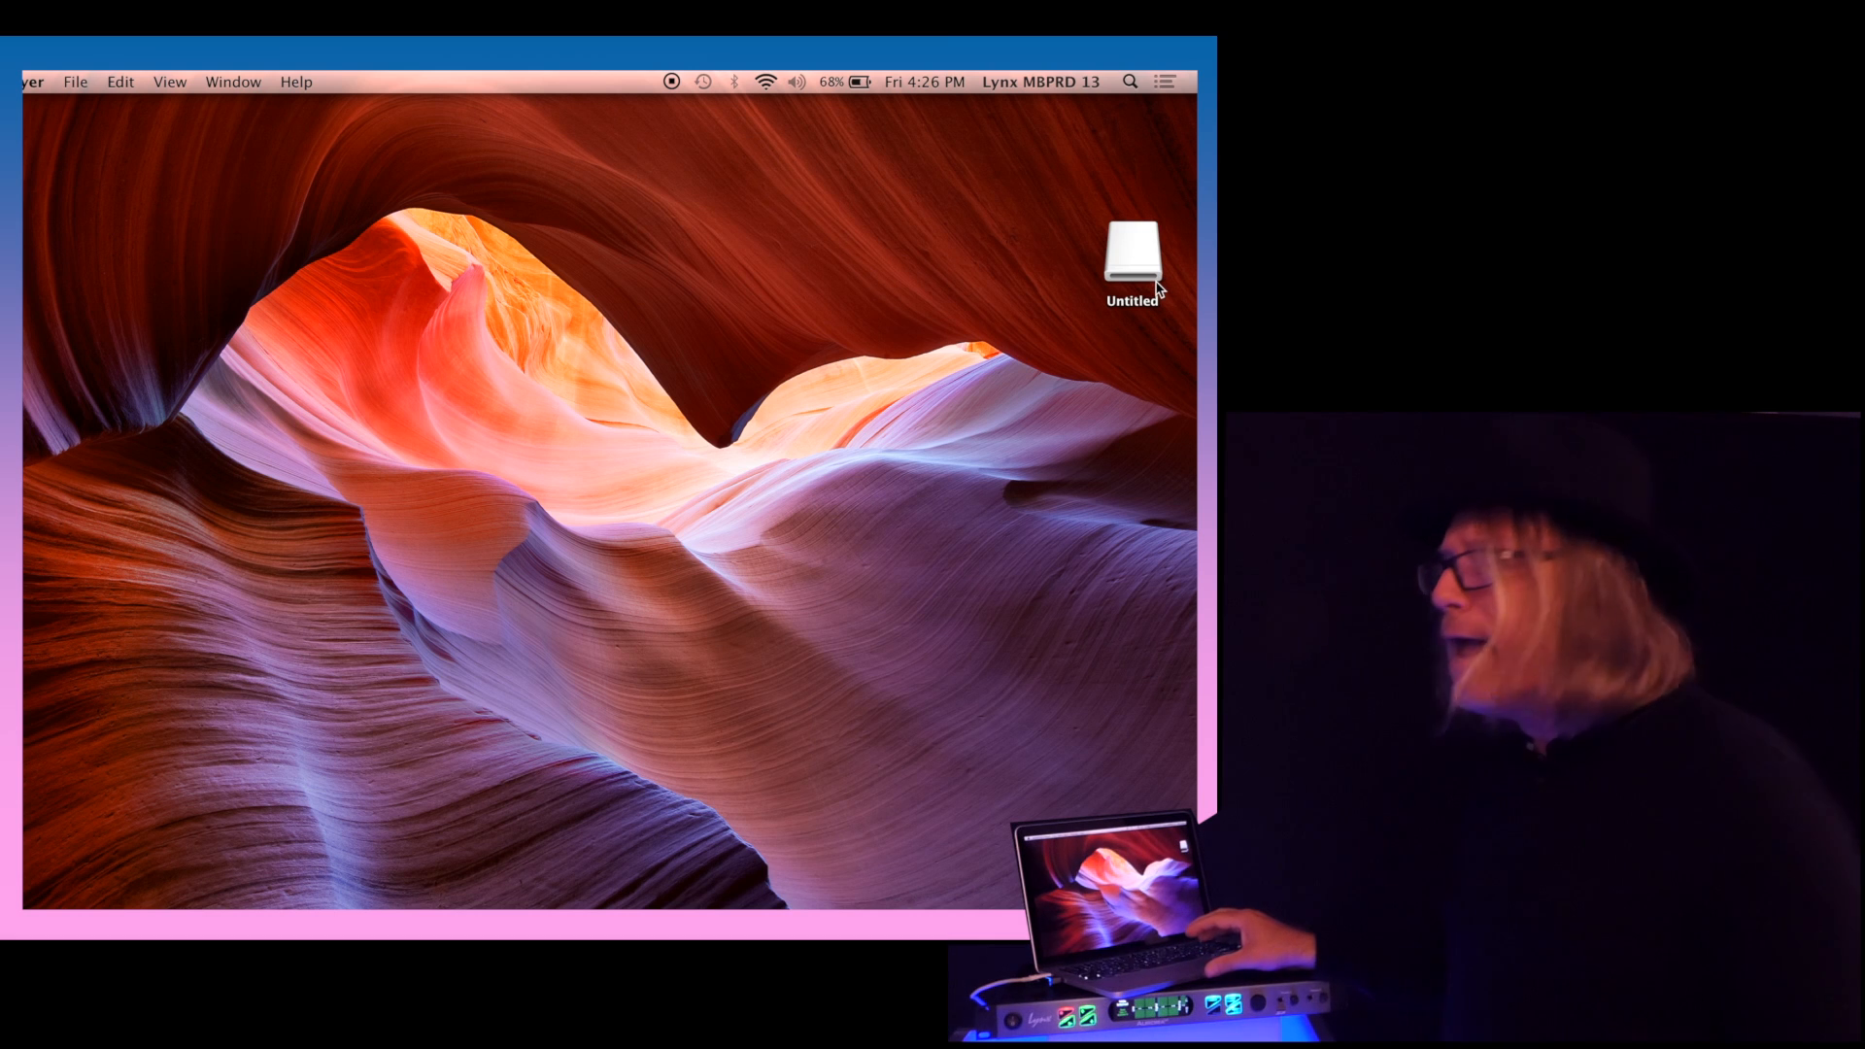
pyautogui.moveTo(779, 293)
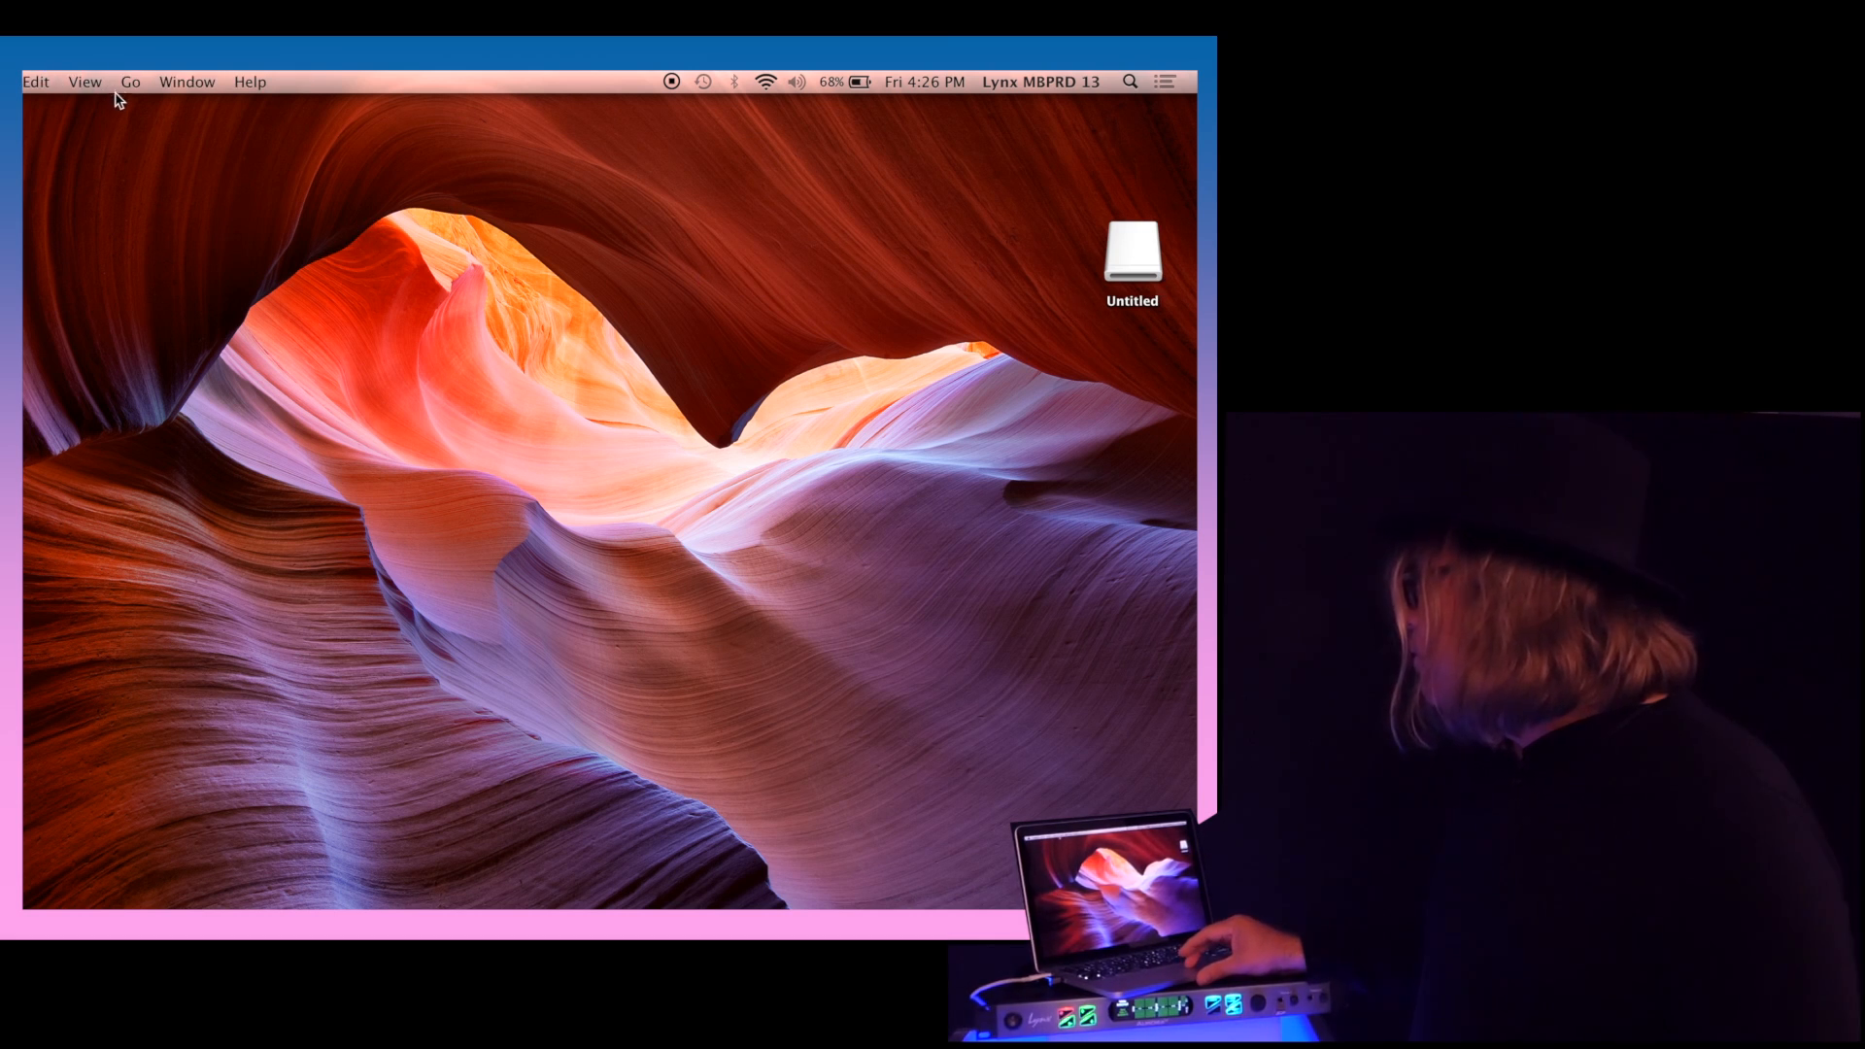
# Open the Utilities folder from Finder's Go menu and select Disk Utility.
pyautogui.click(129, 80)
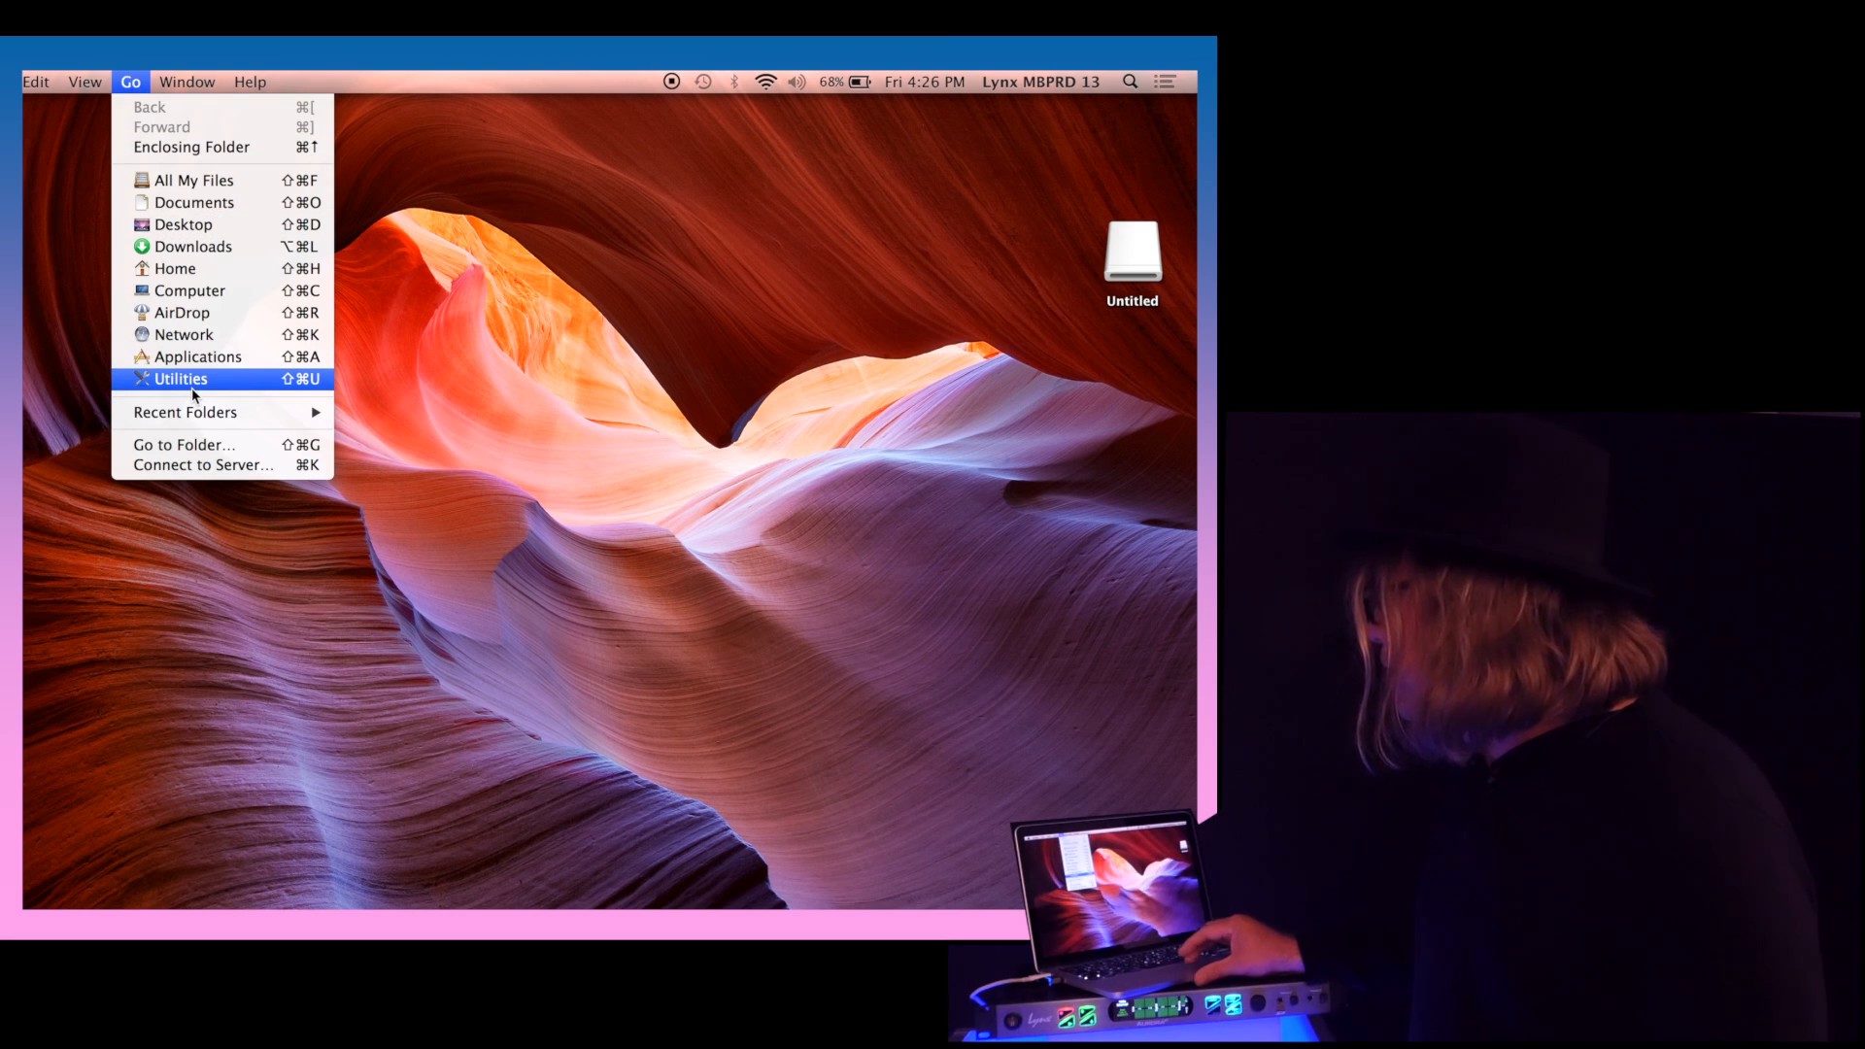
pyautogui.click(180, 378)
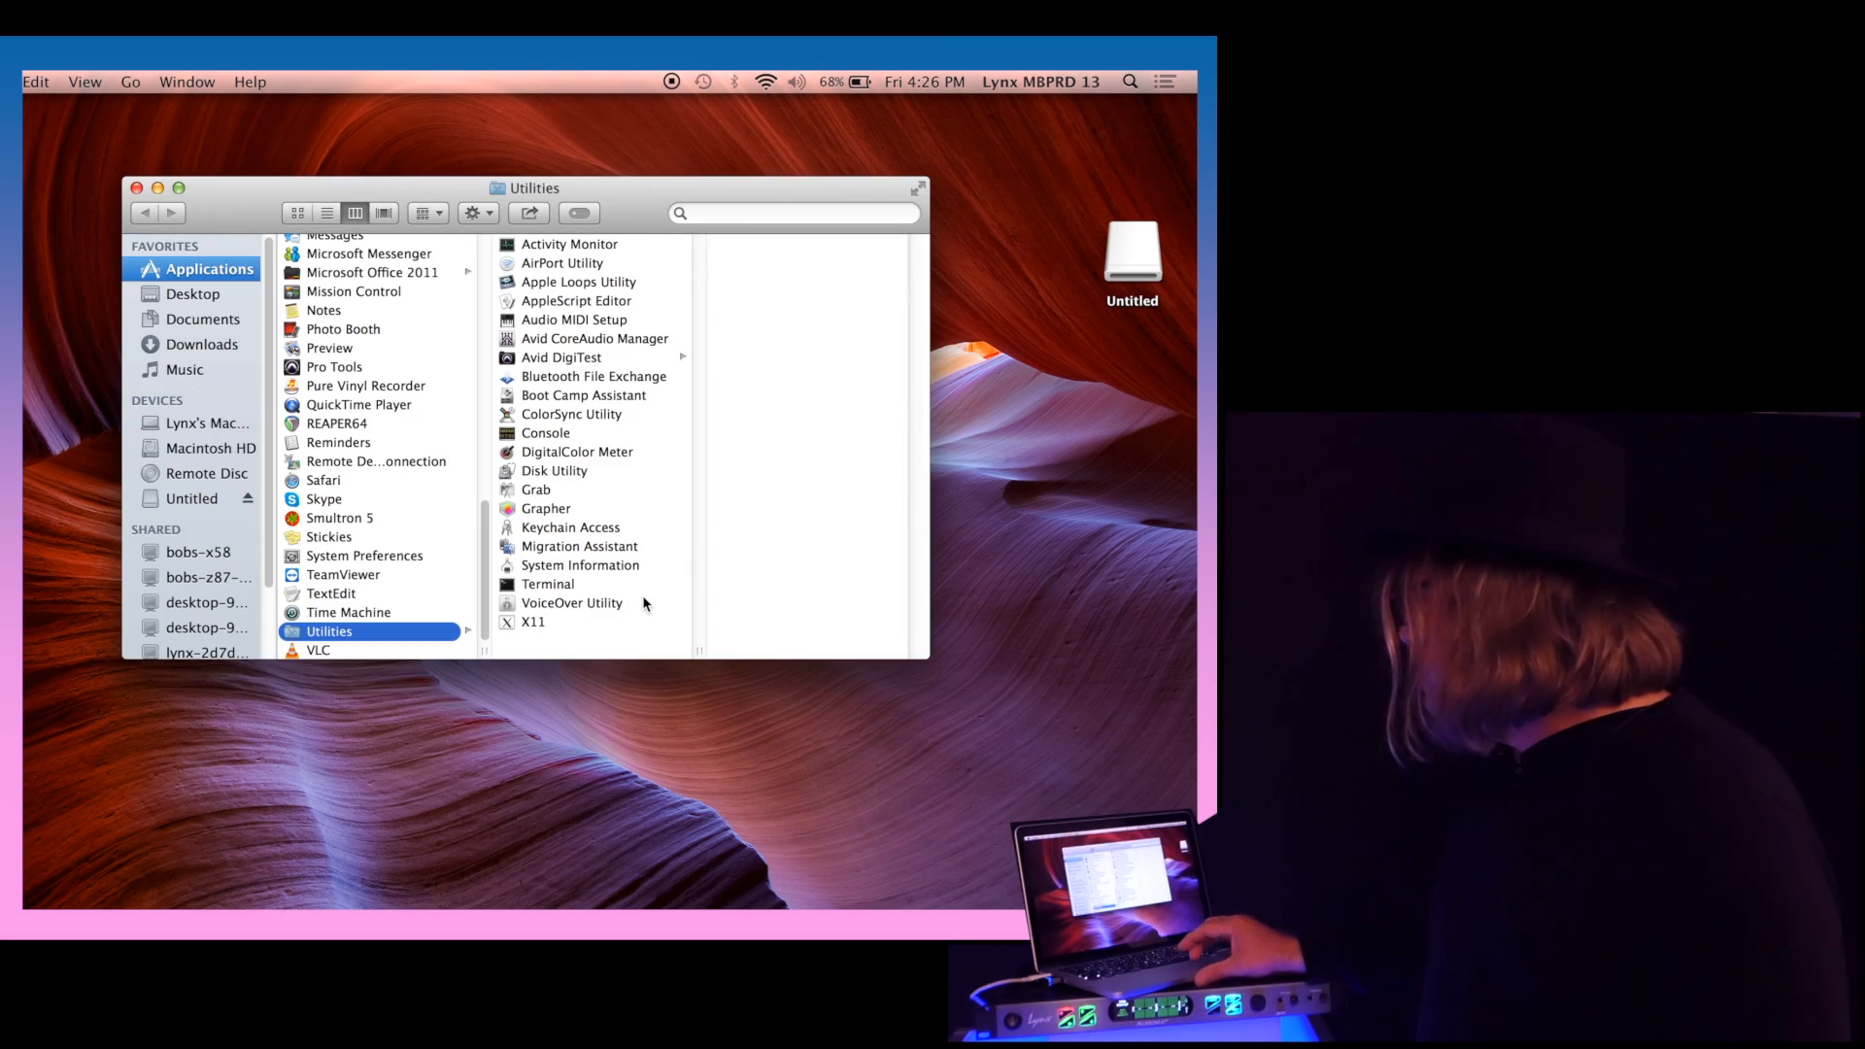
pyautogui.click(555, 470)
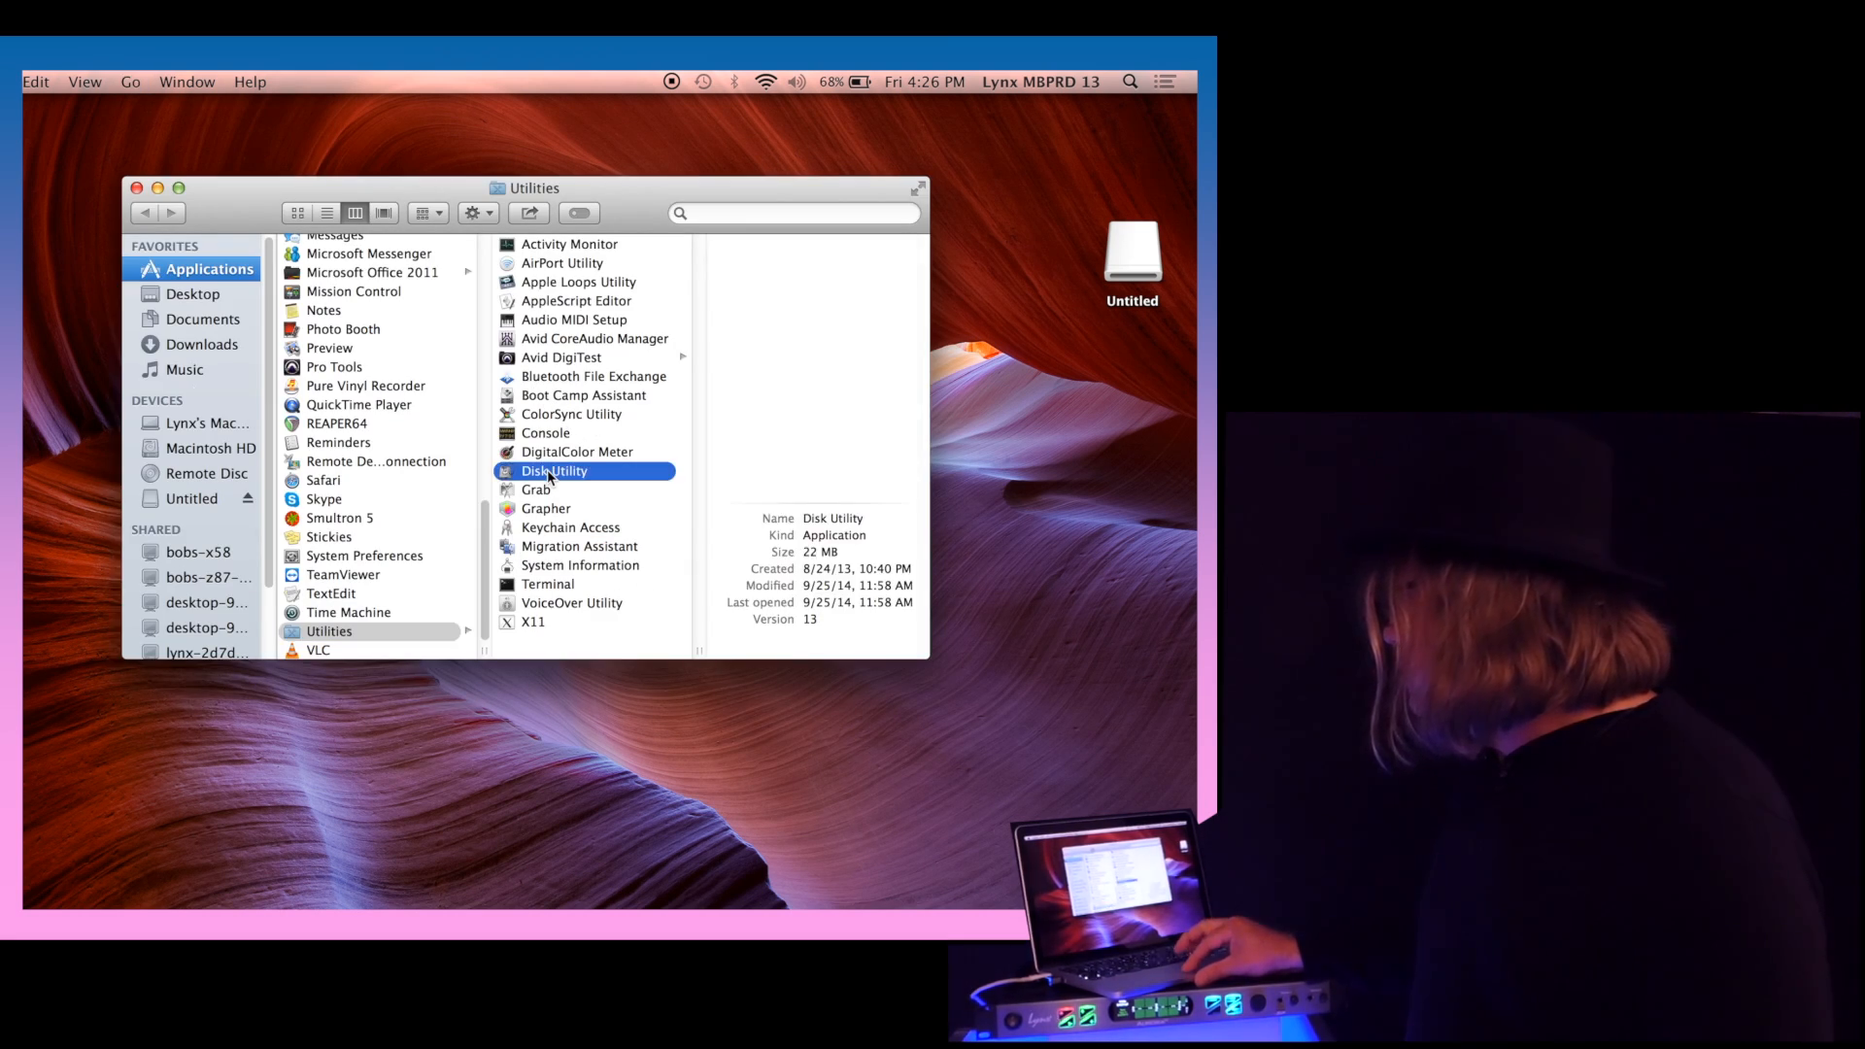
# Launch Disk Utility and bring up erase options for the card's Untitled volume.
pyautogui.doubleClick(555, 471)
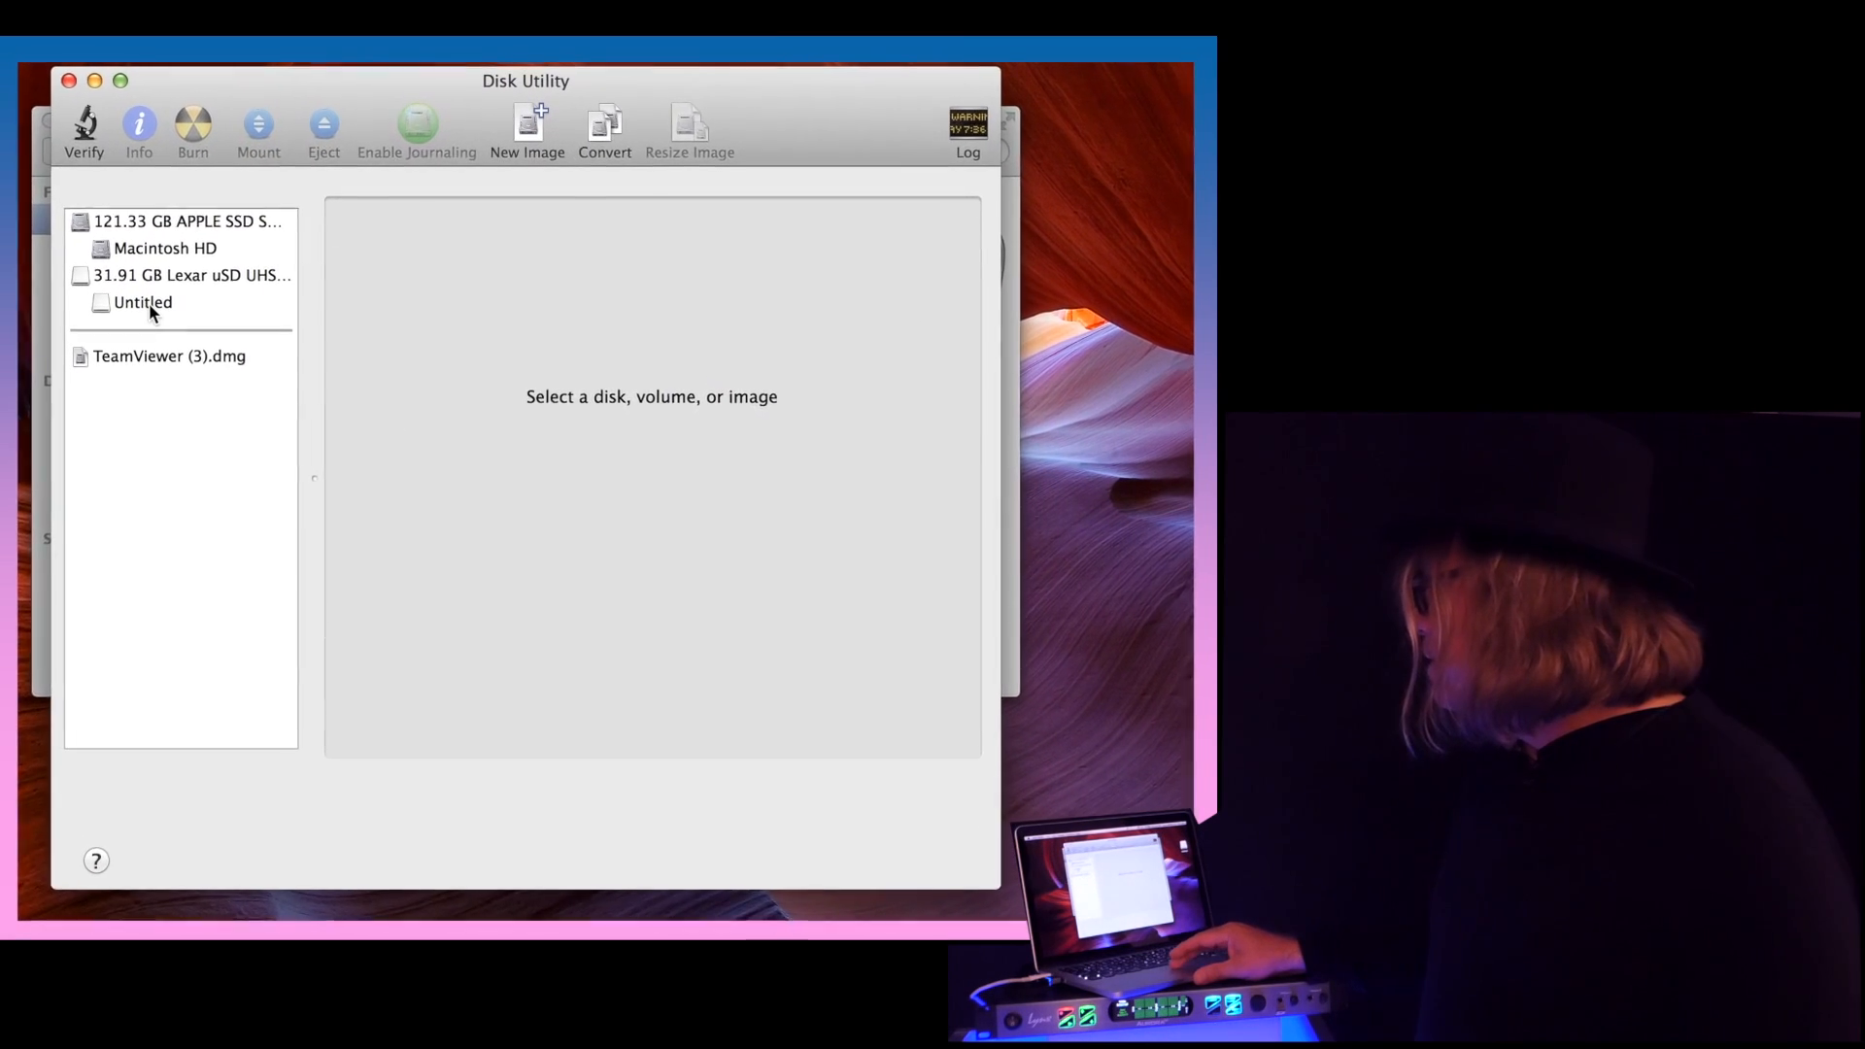
pyautogui.click(142, 302)
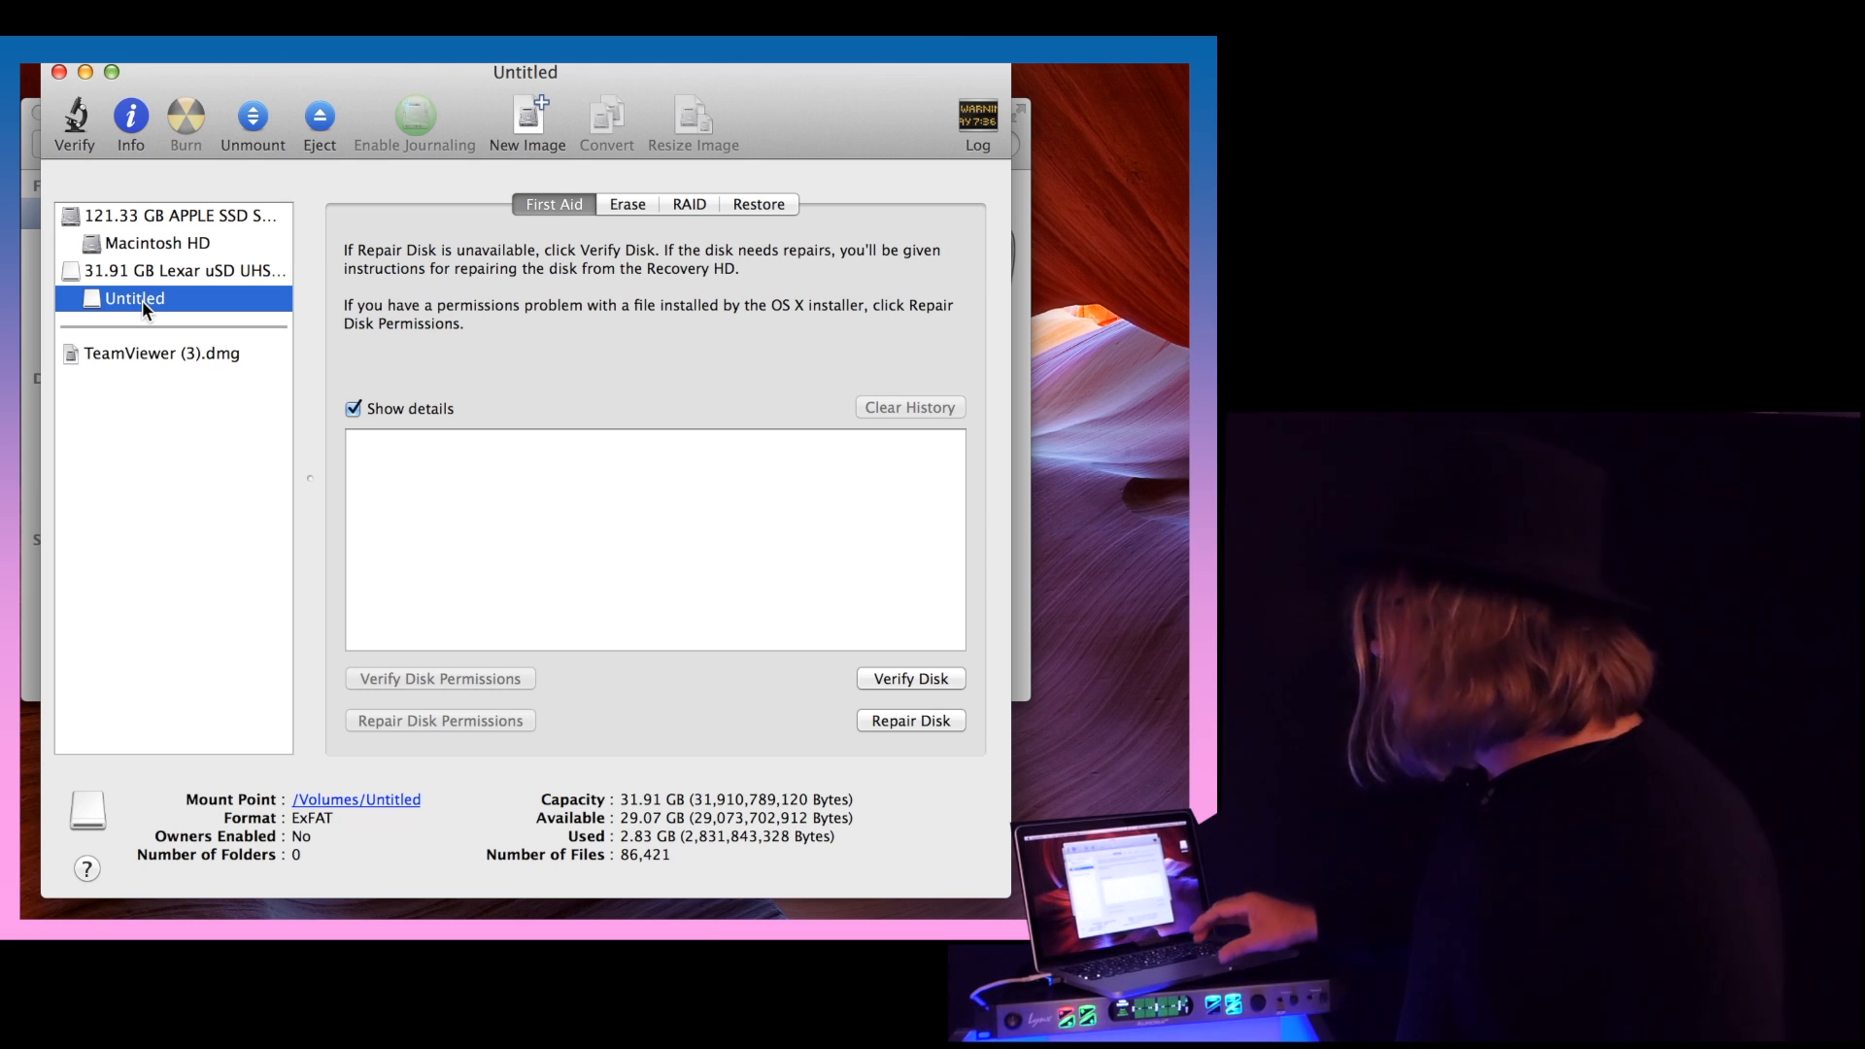
pyautogui.moveTo(817, 323)
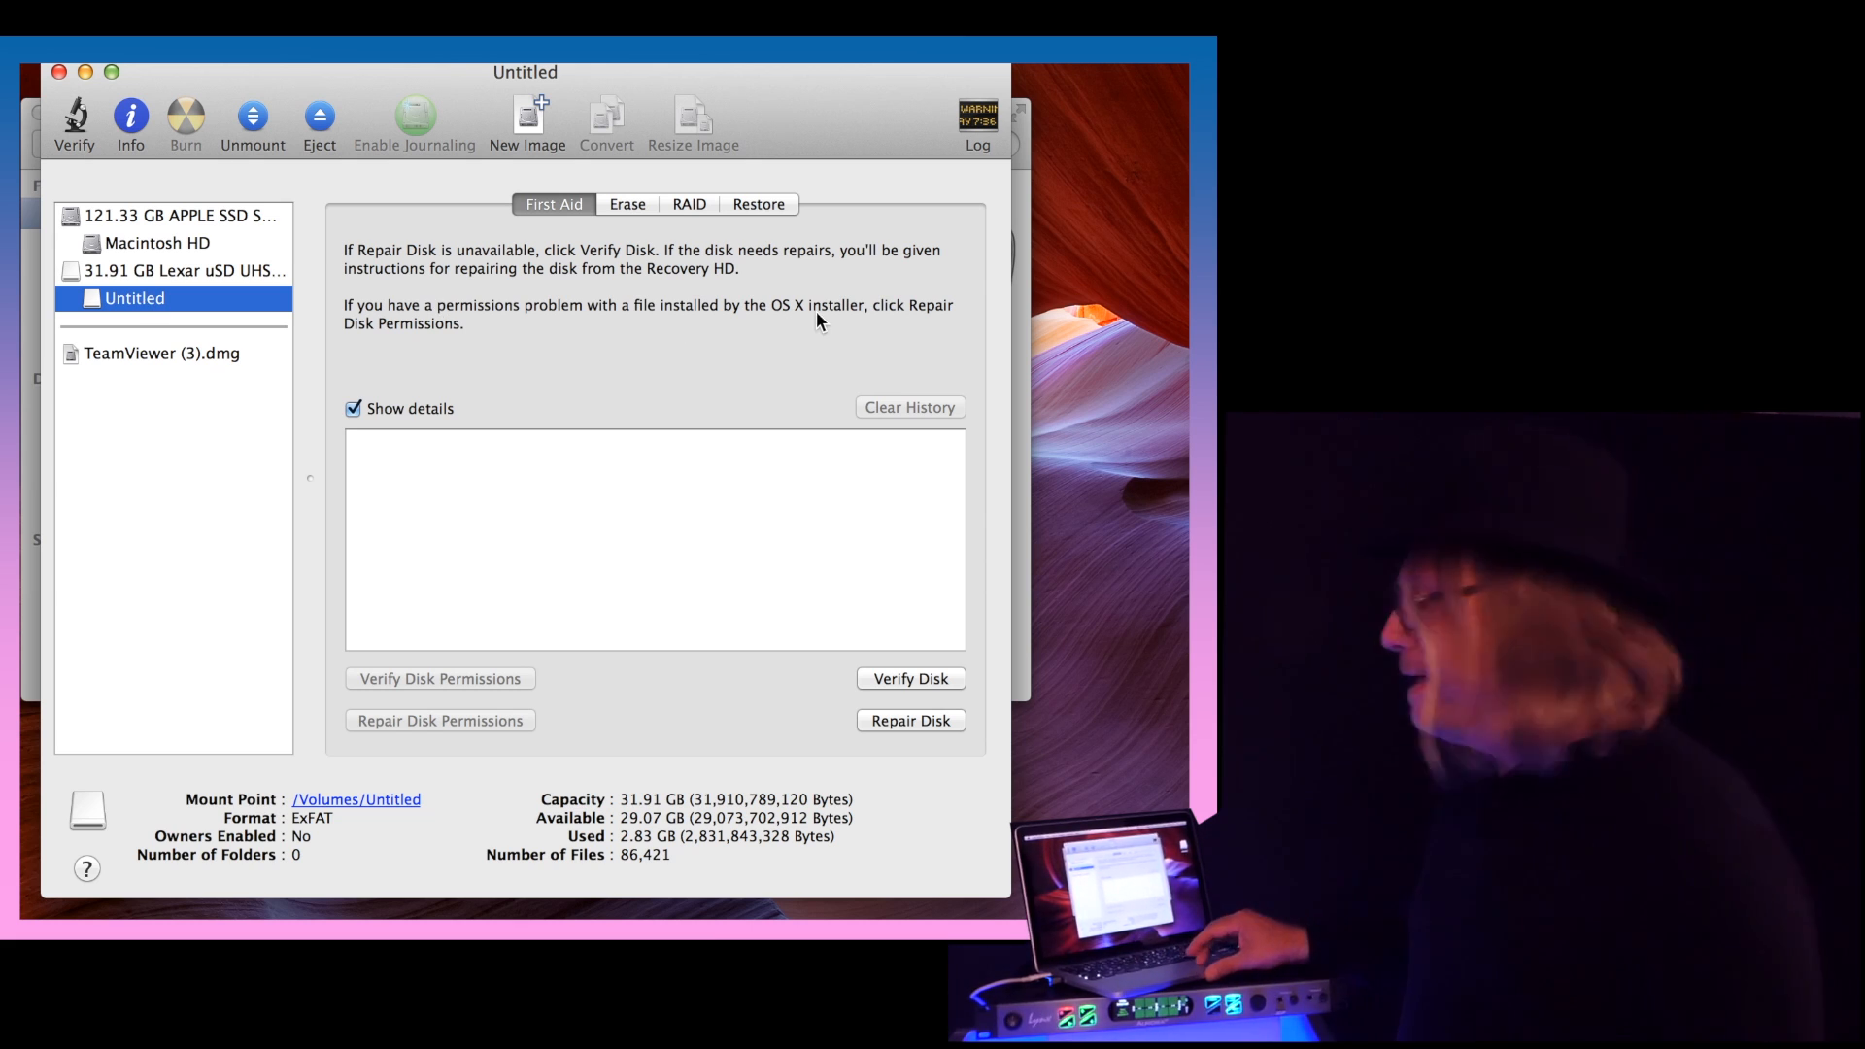
pyautogui.click(626, 203)
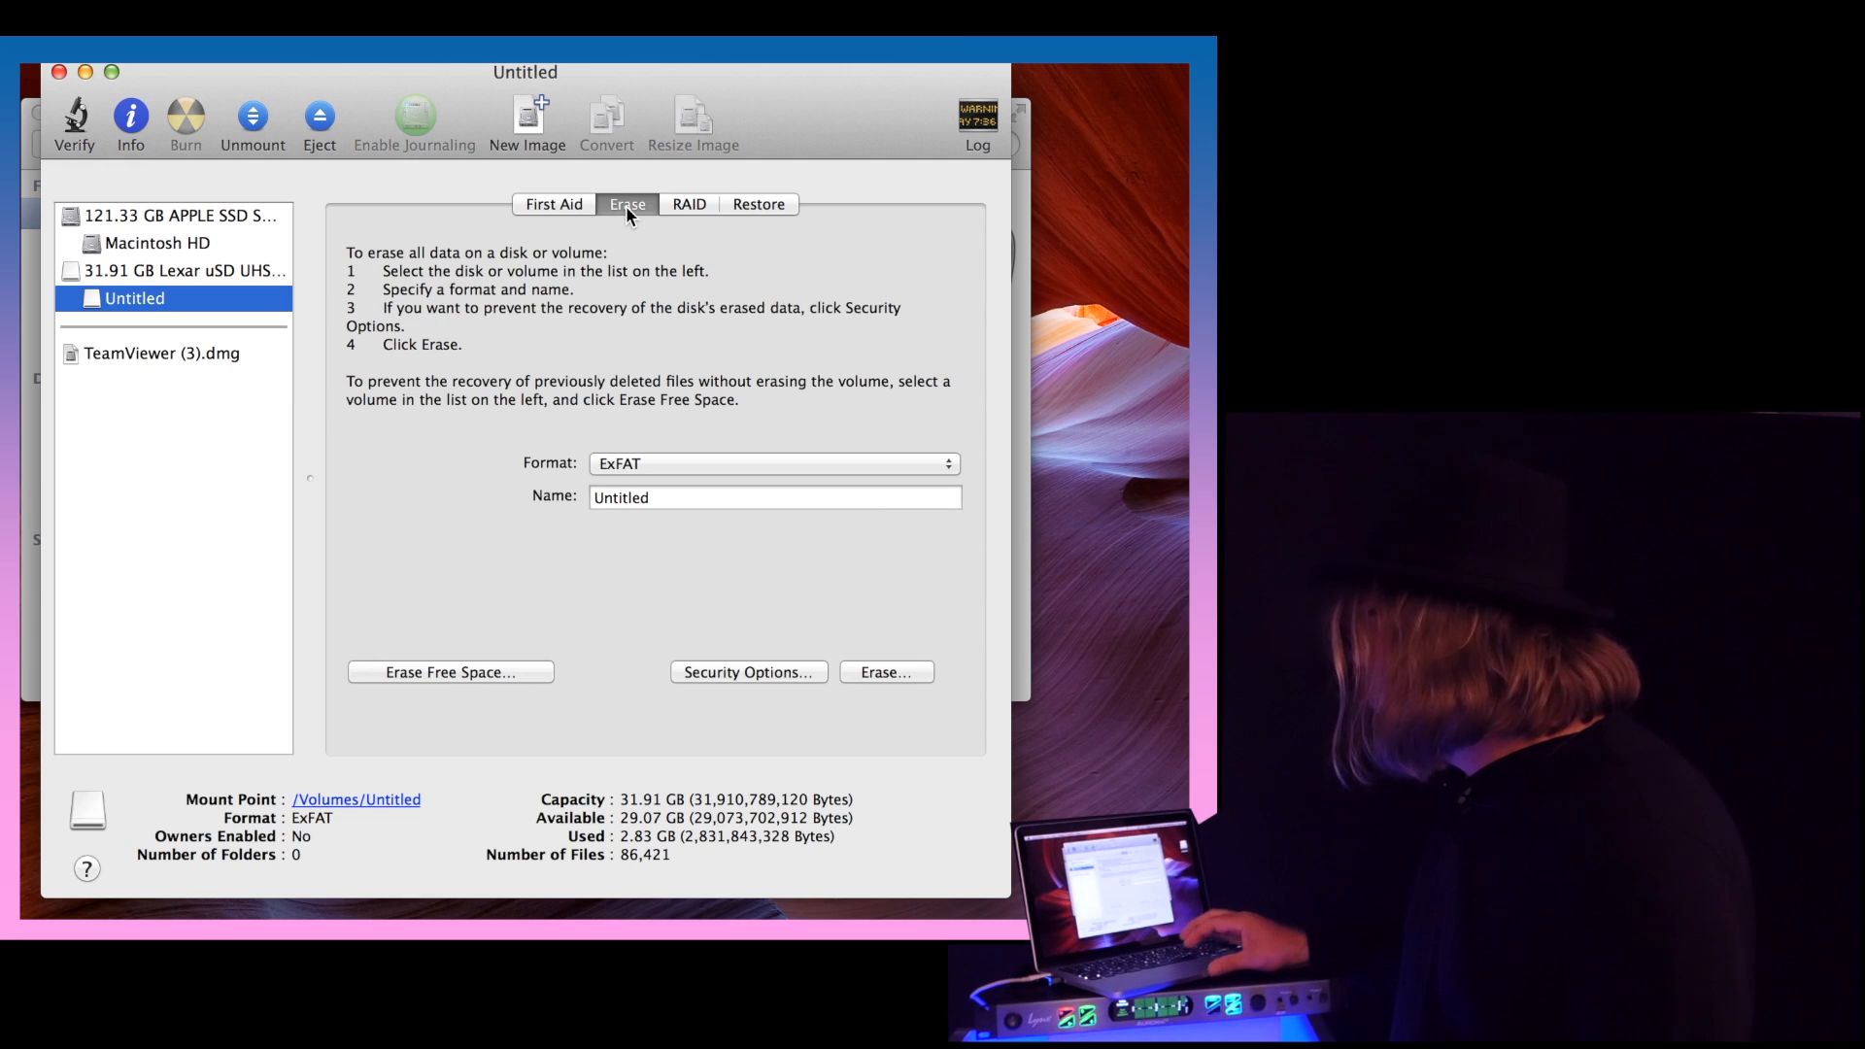
pyautogui.moveTo(749, 476)
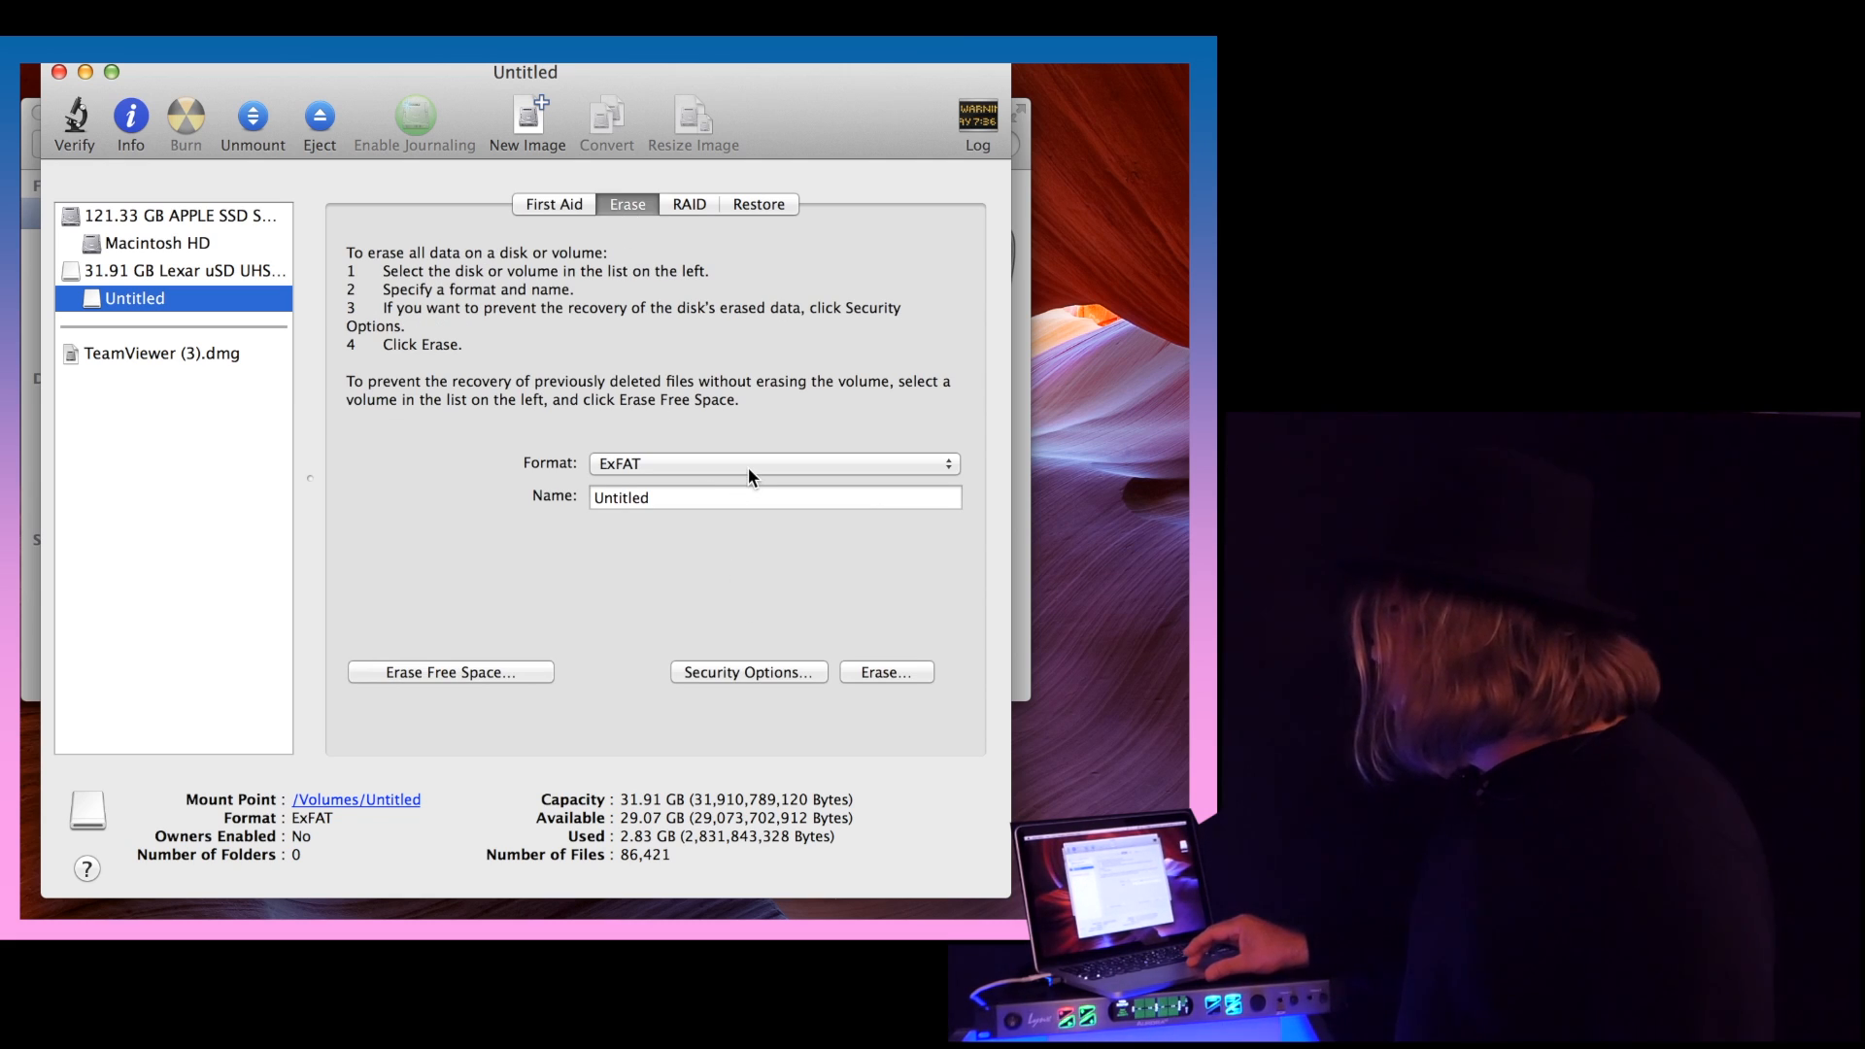
# Erase the volume as ExFAT named 'audio' and confirm.
pyautogui.click(770, 463)
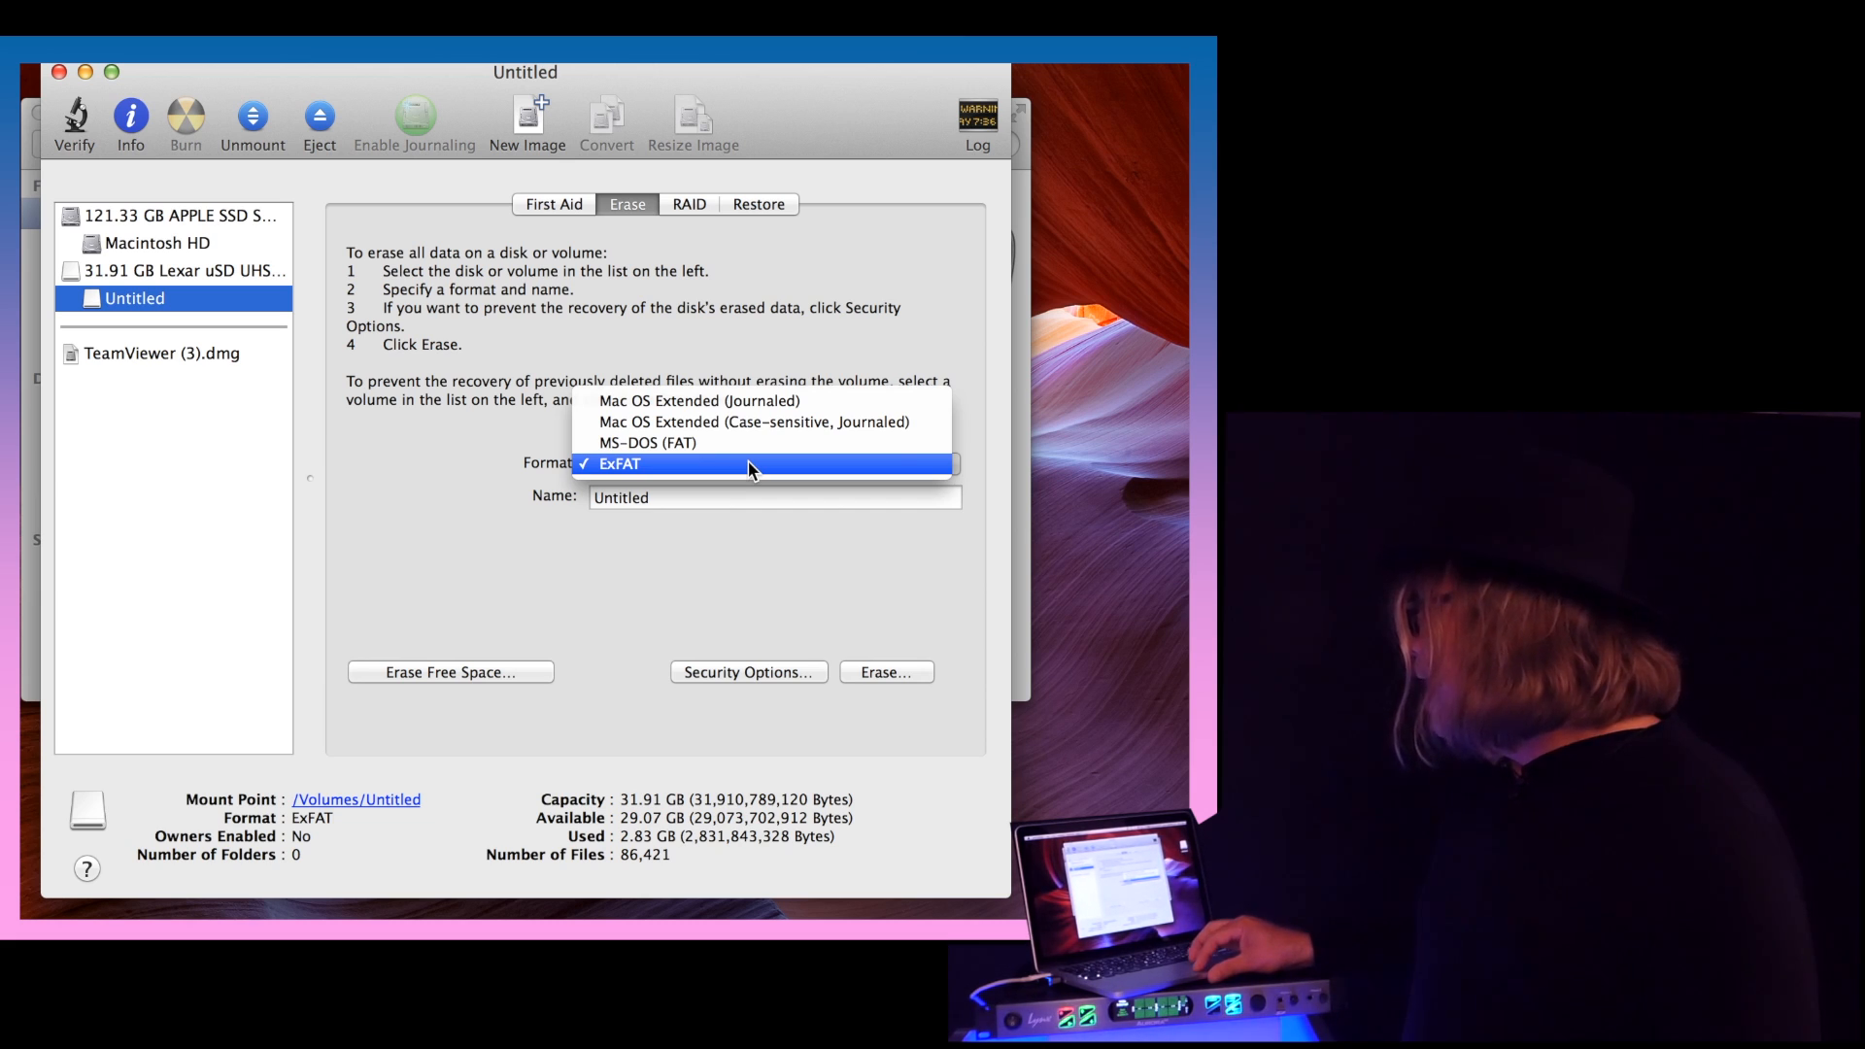
pyautogui.click(772, 464)
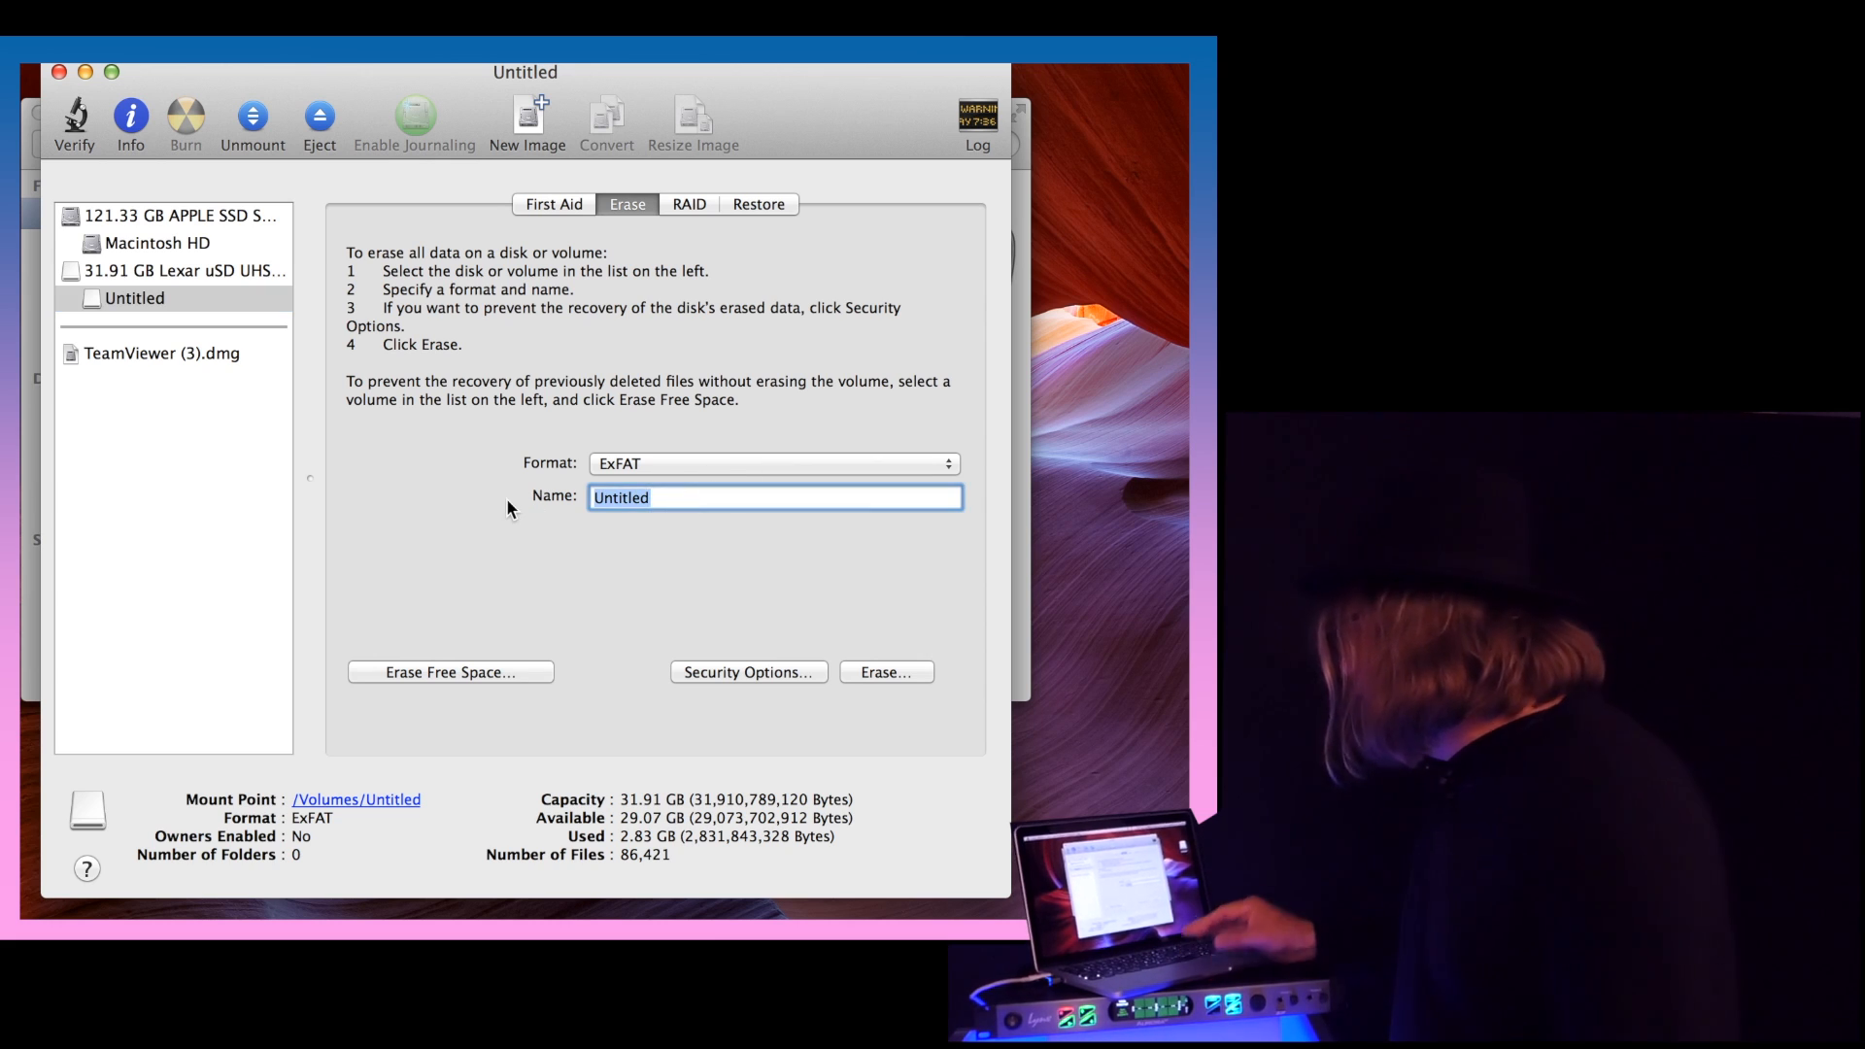
pyautogui.write('audio')
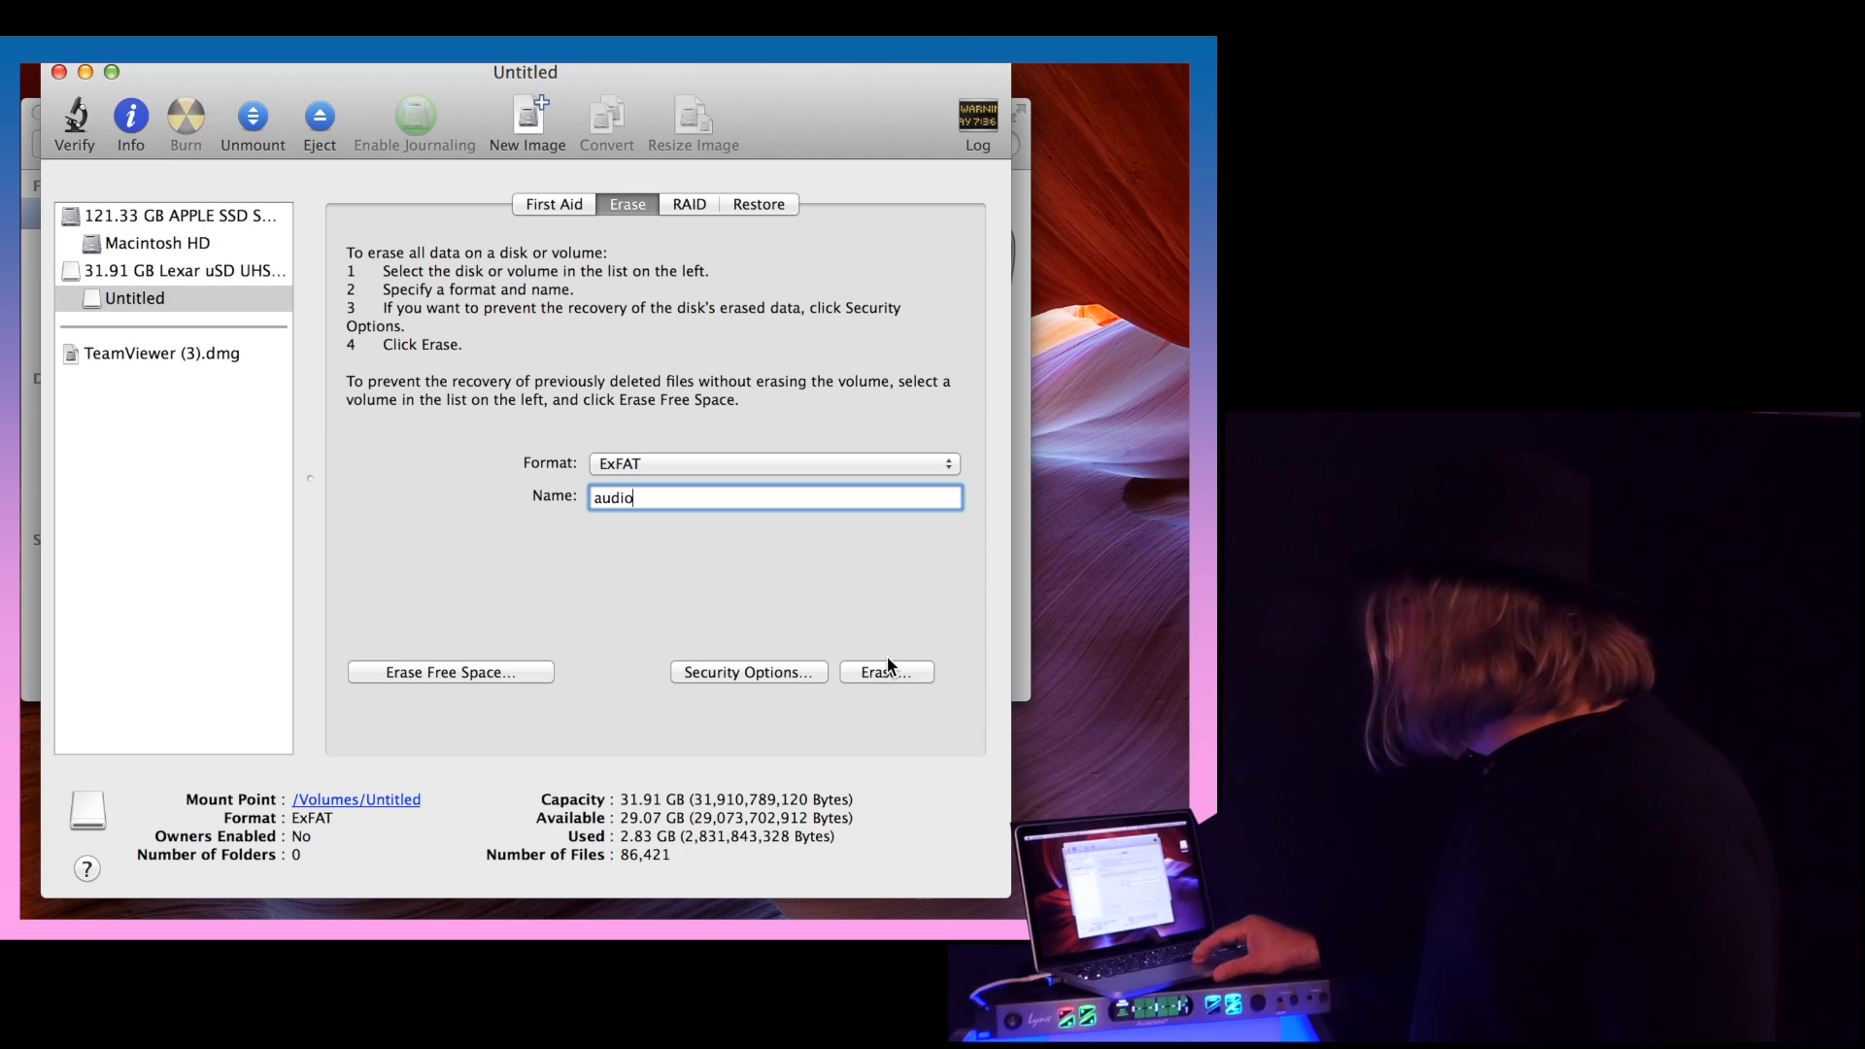
pyautogui.click(885, 672)
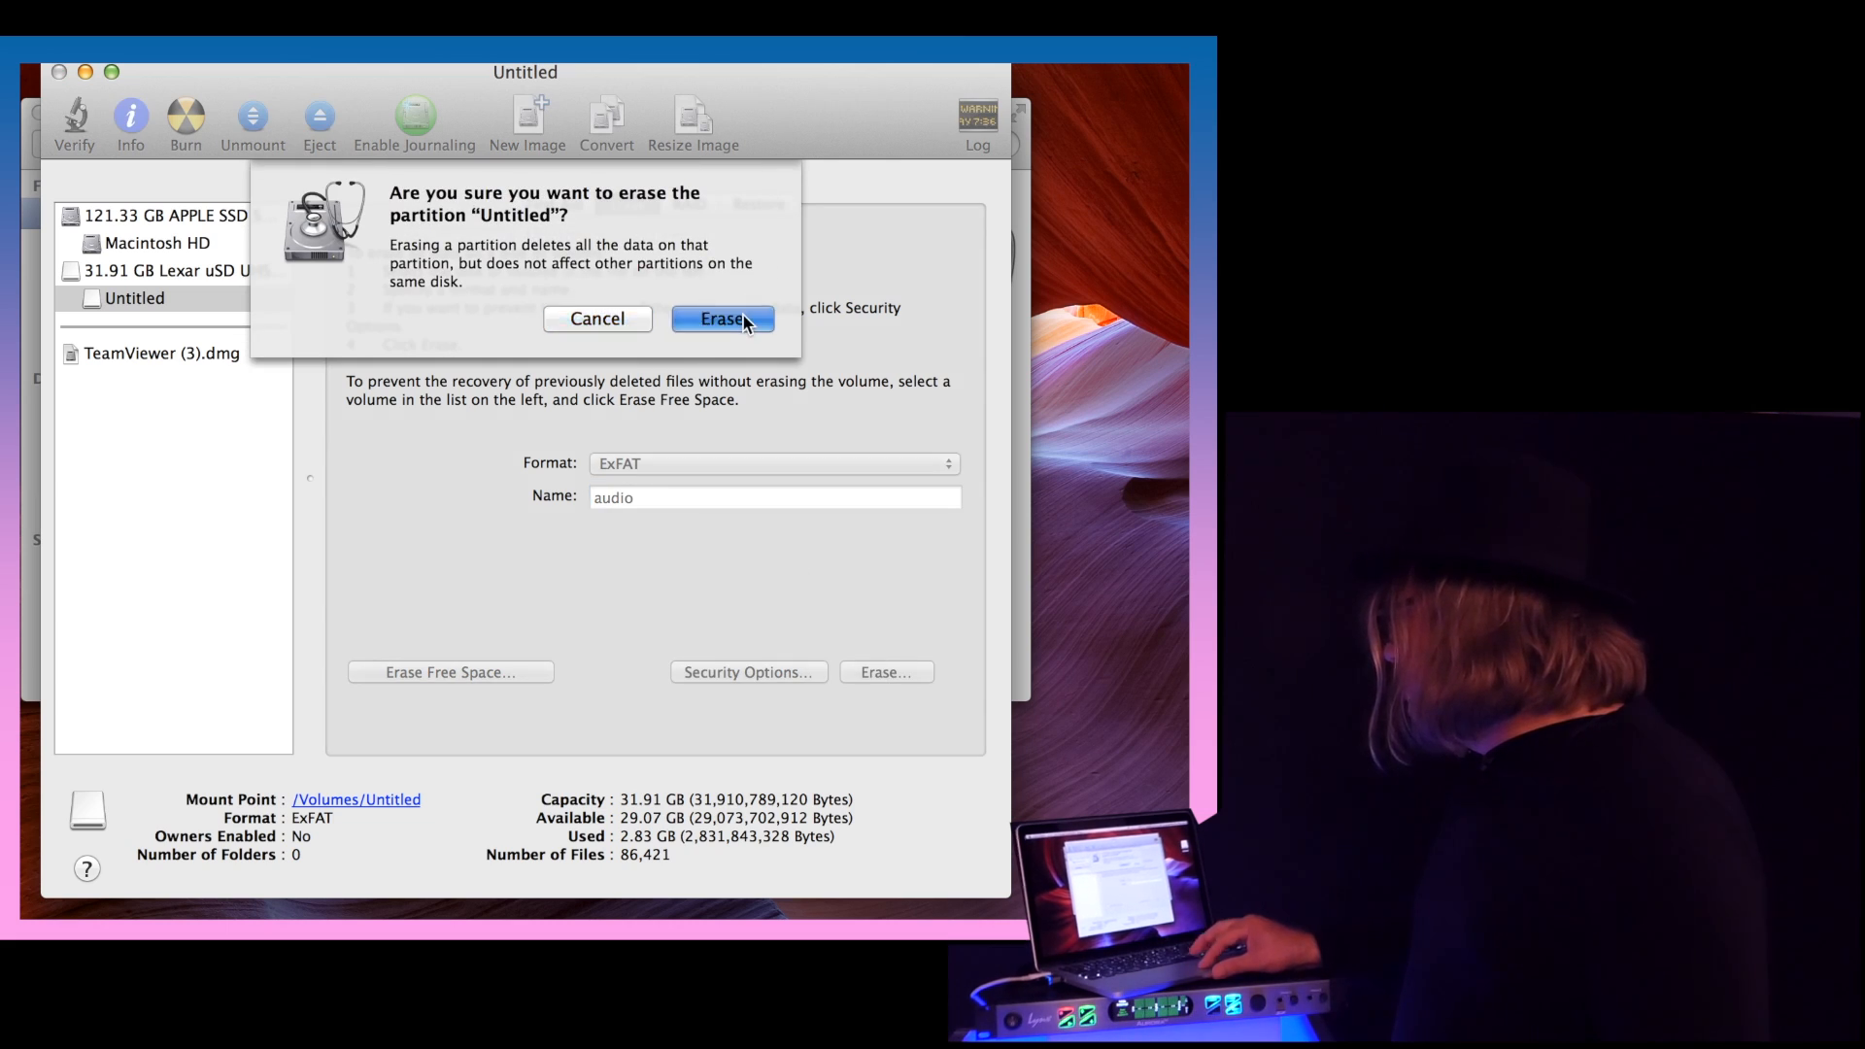
pyautogui.click(721, 318)
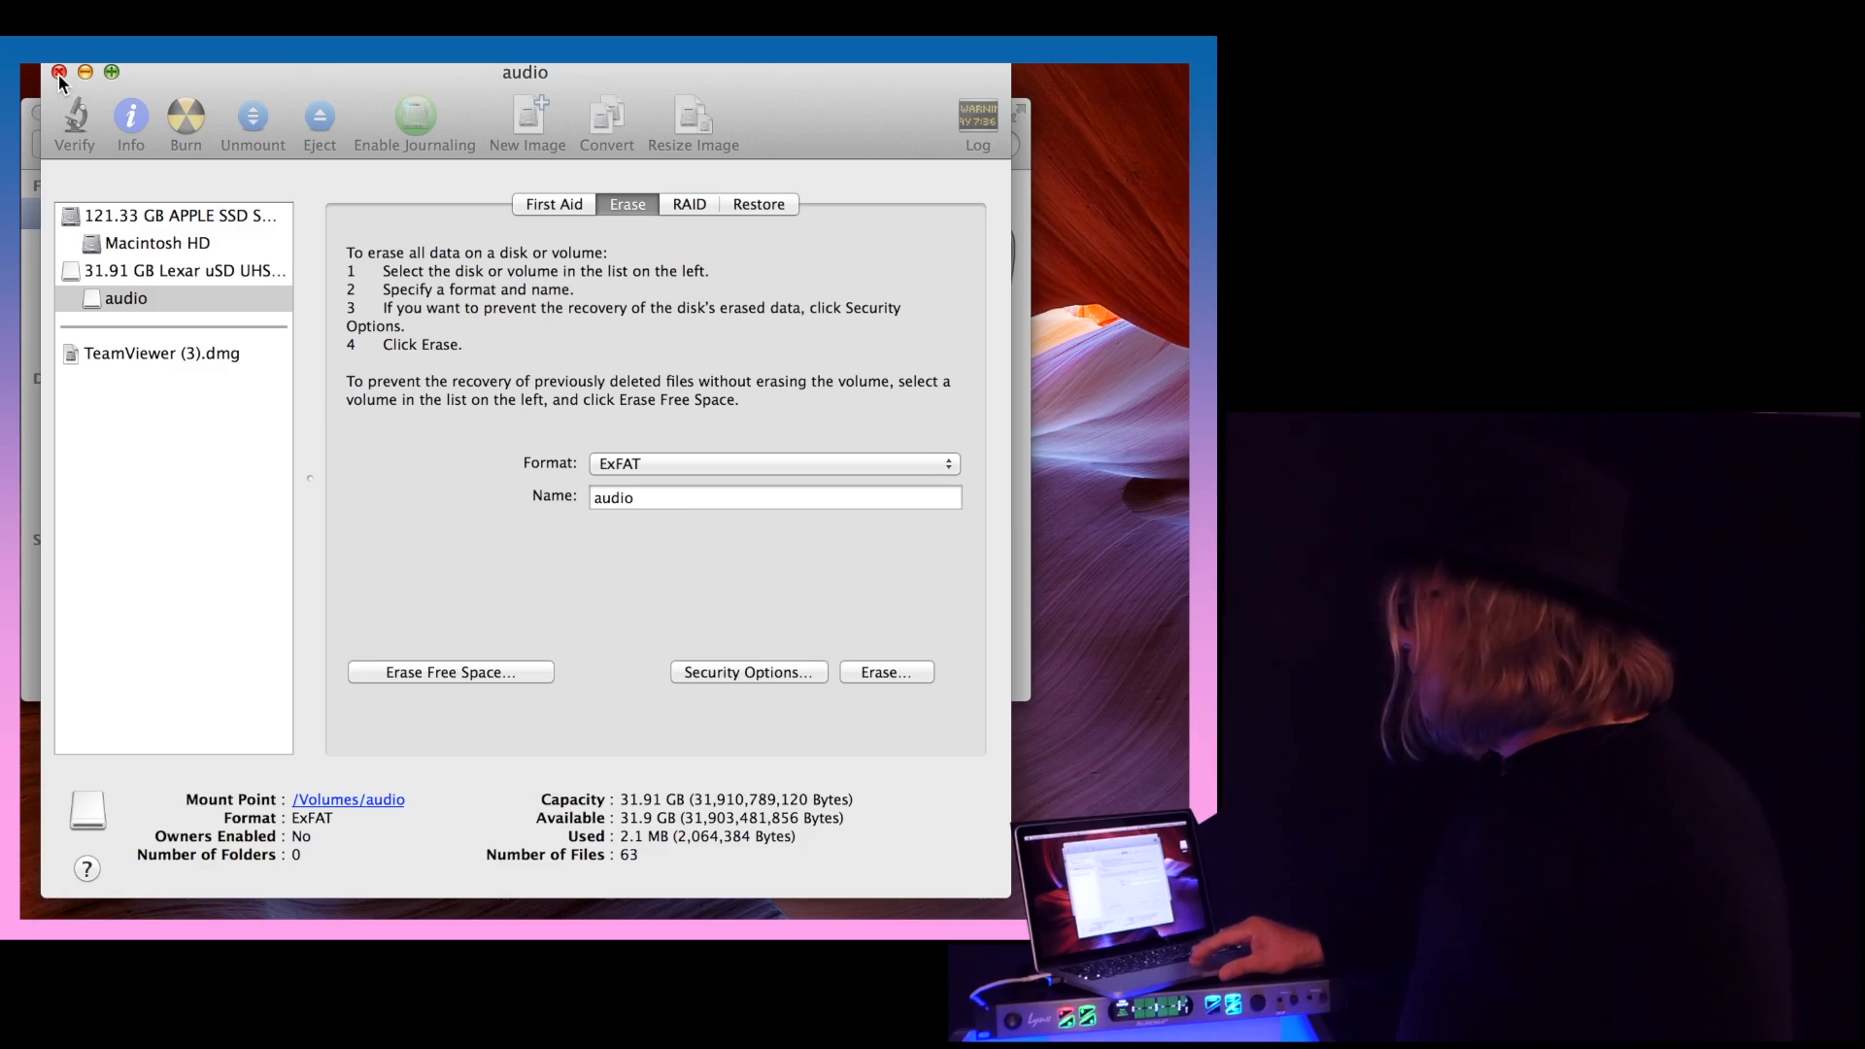
# Close Disk Utility.
pyautogui.click(56, 71)
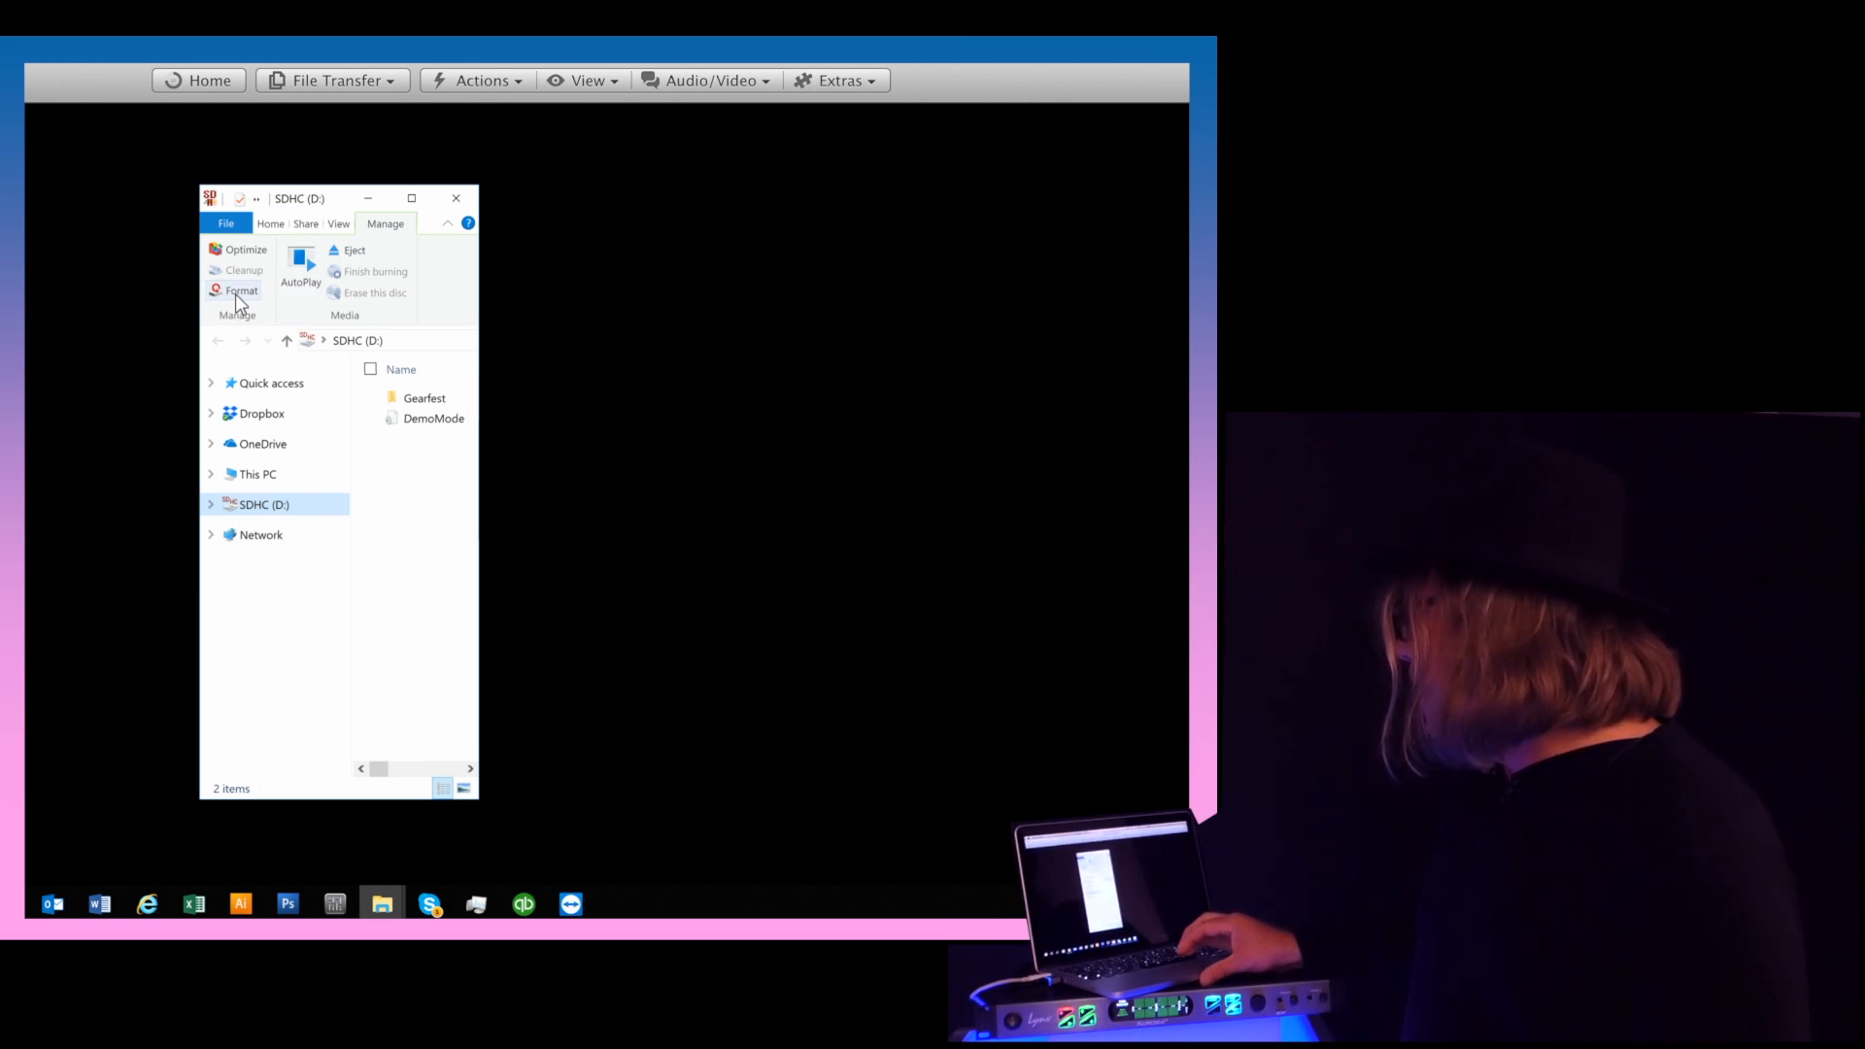
# Format the SDHC (D:) card as exFAT, accepting the data-loss warning.
pyautogui.click(241, 291)
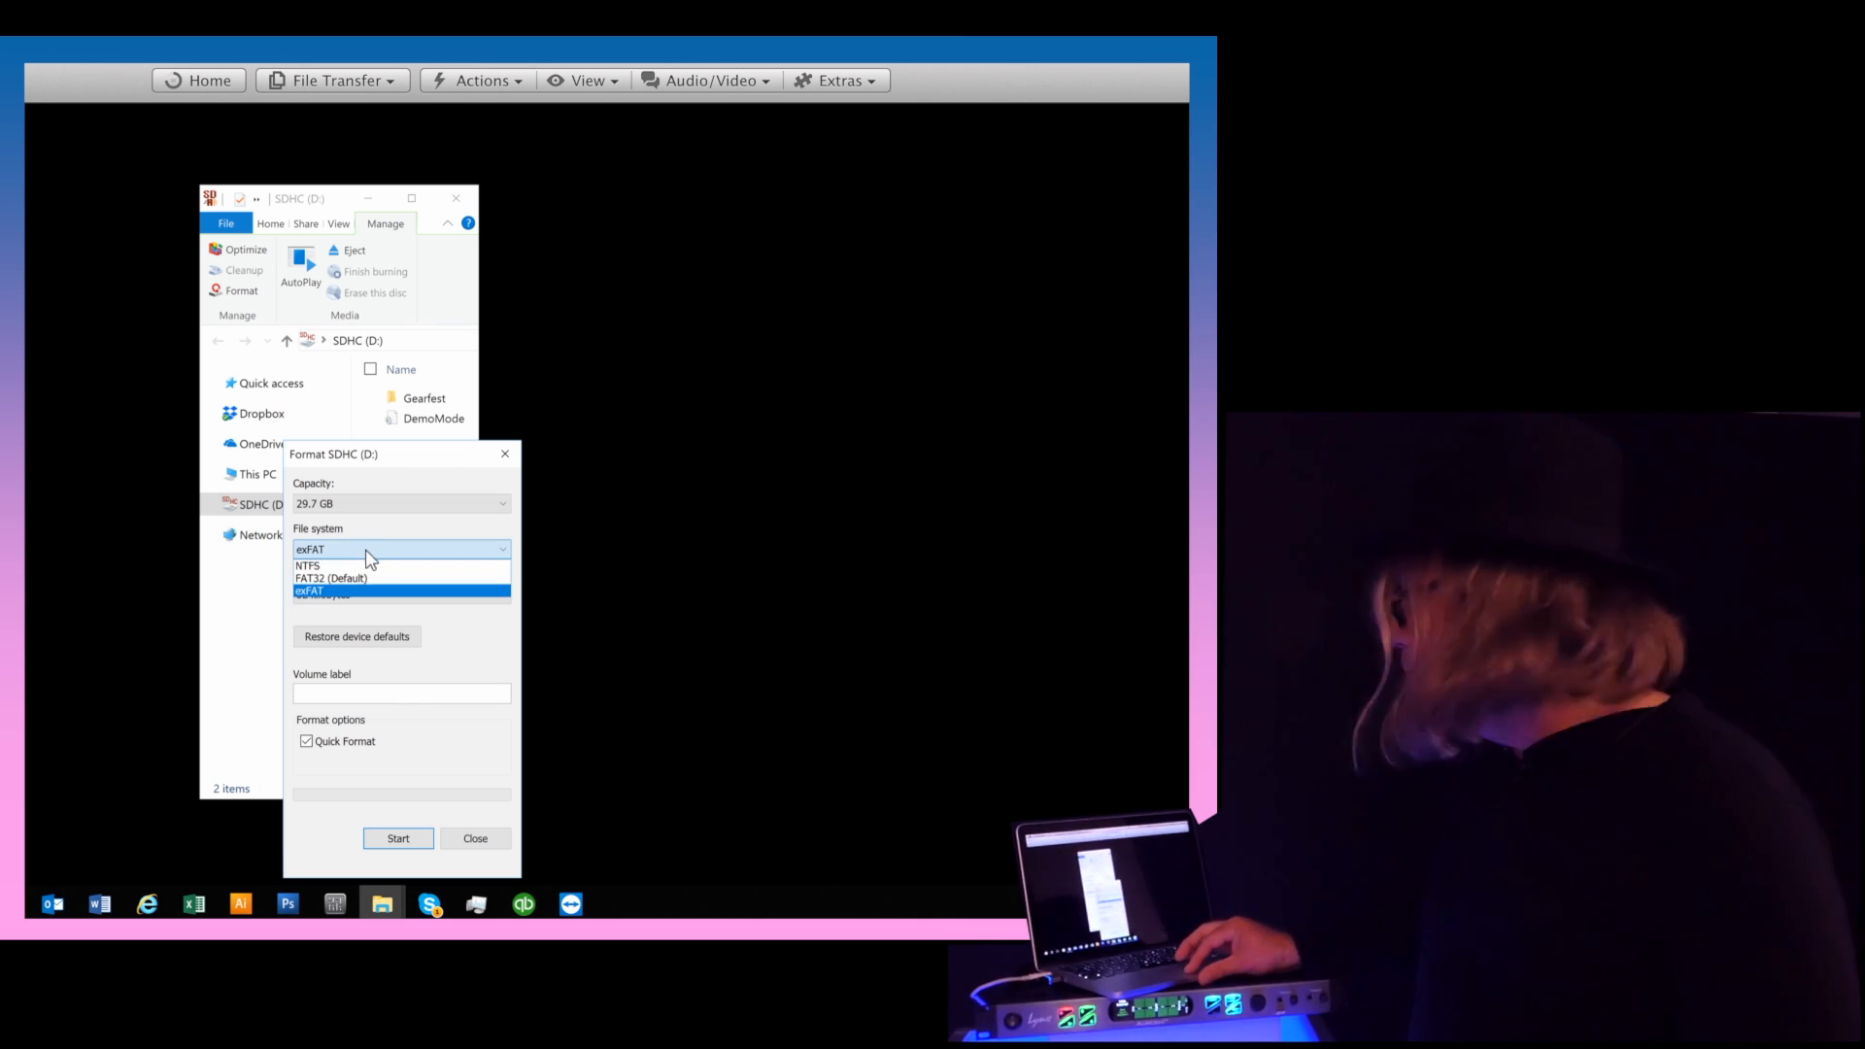
pyautogui.click(309, 591)
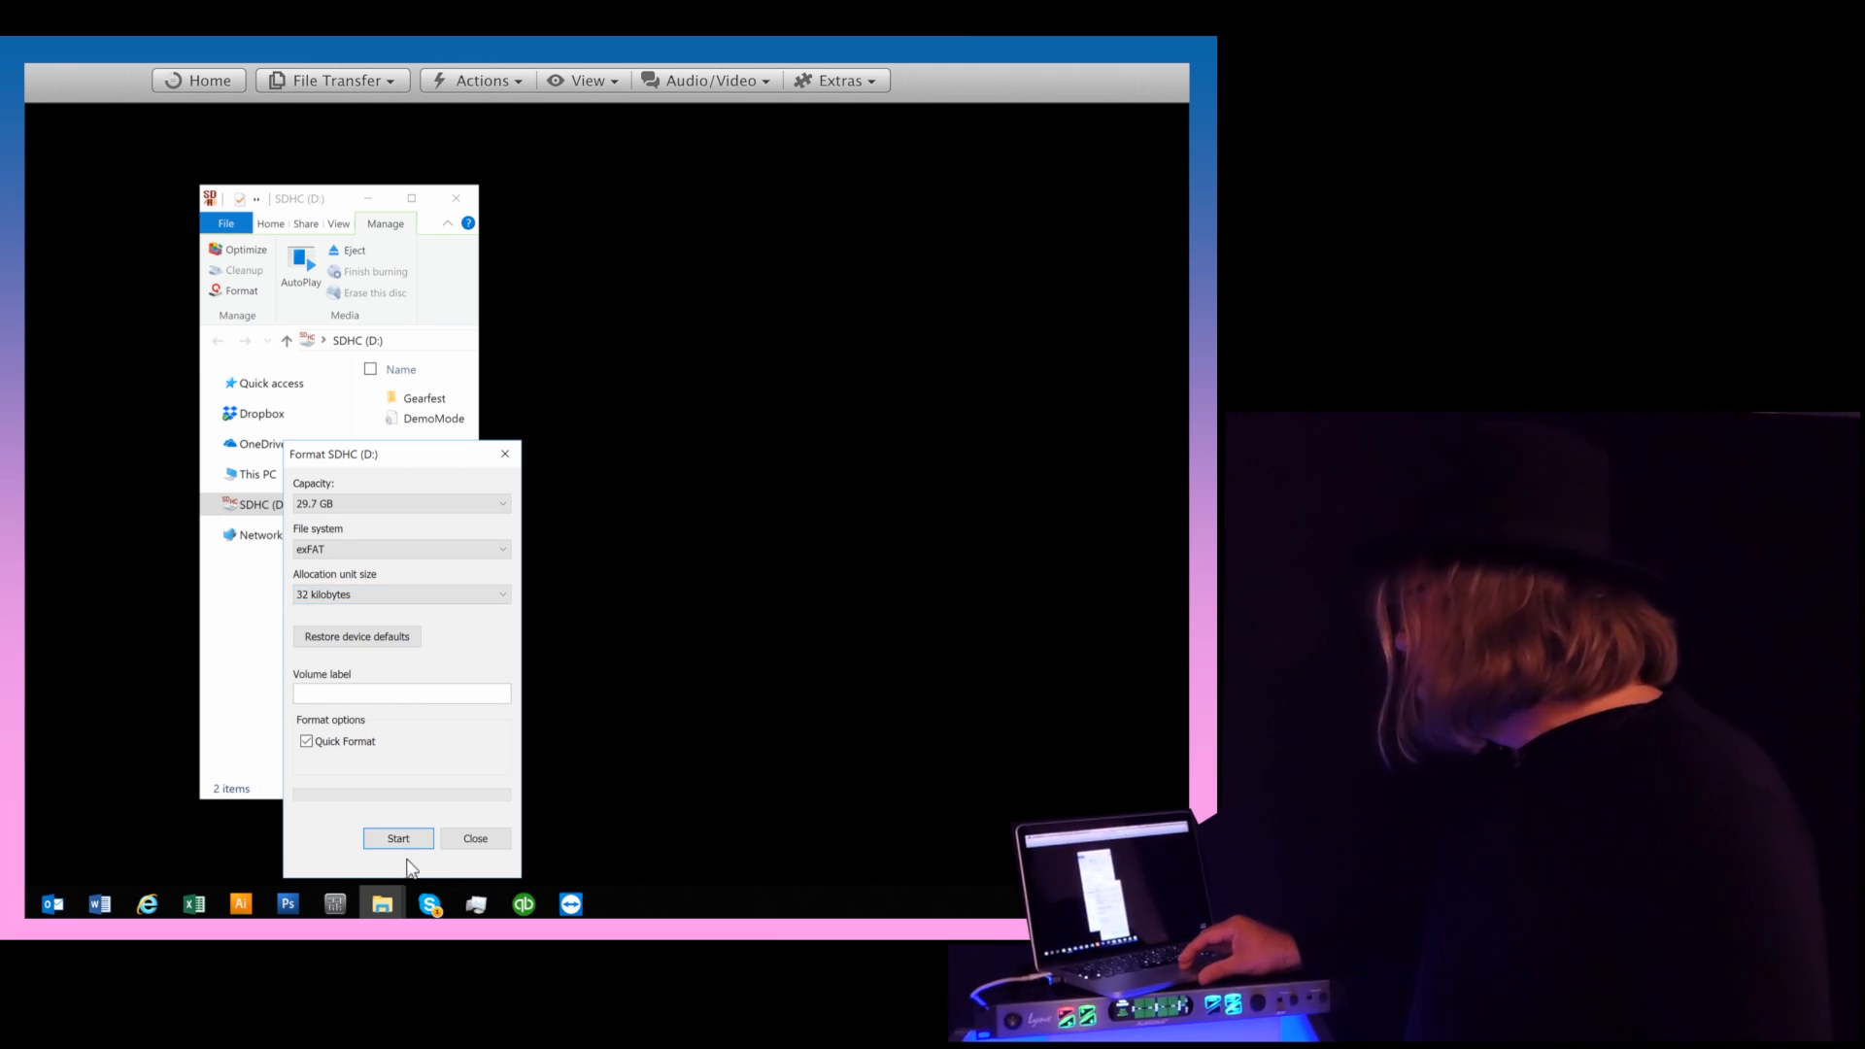
pyautogui.click(398, 838)
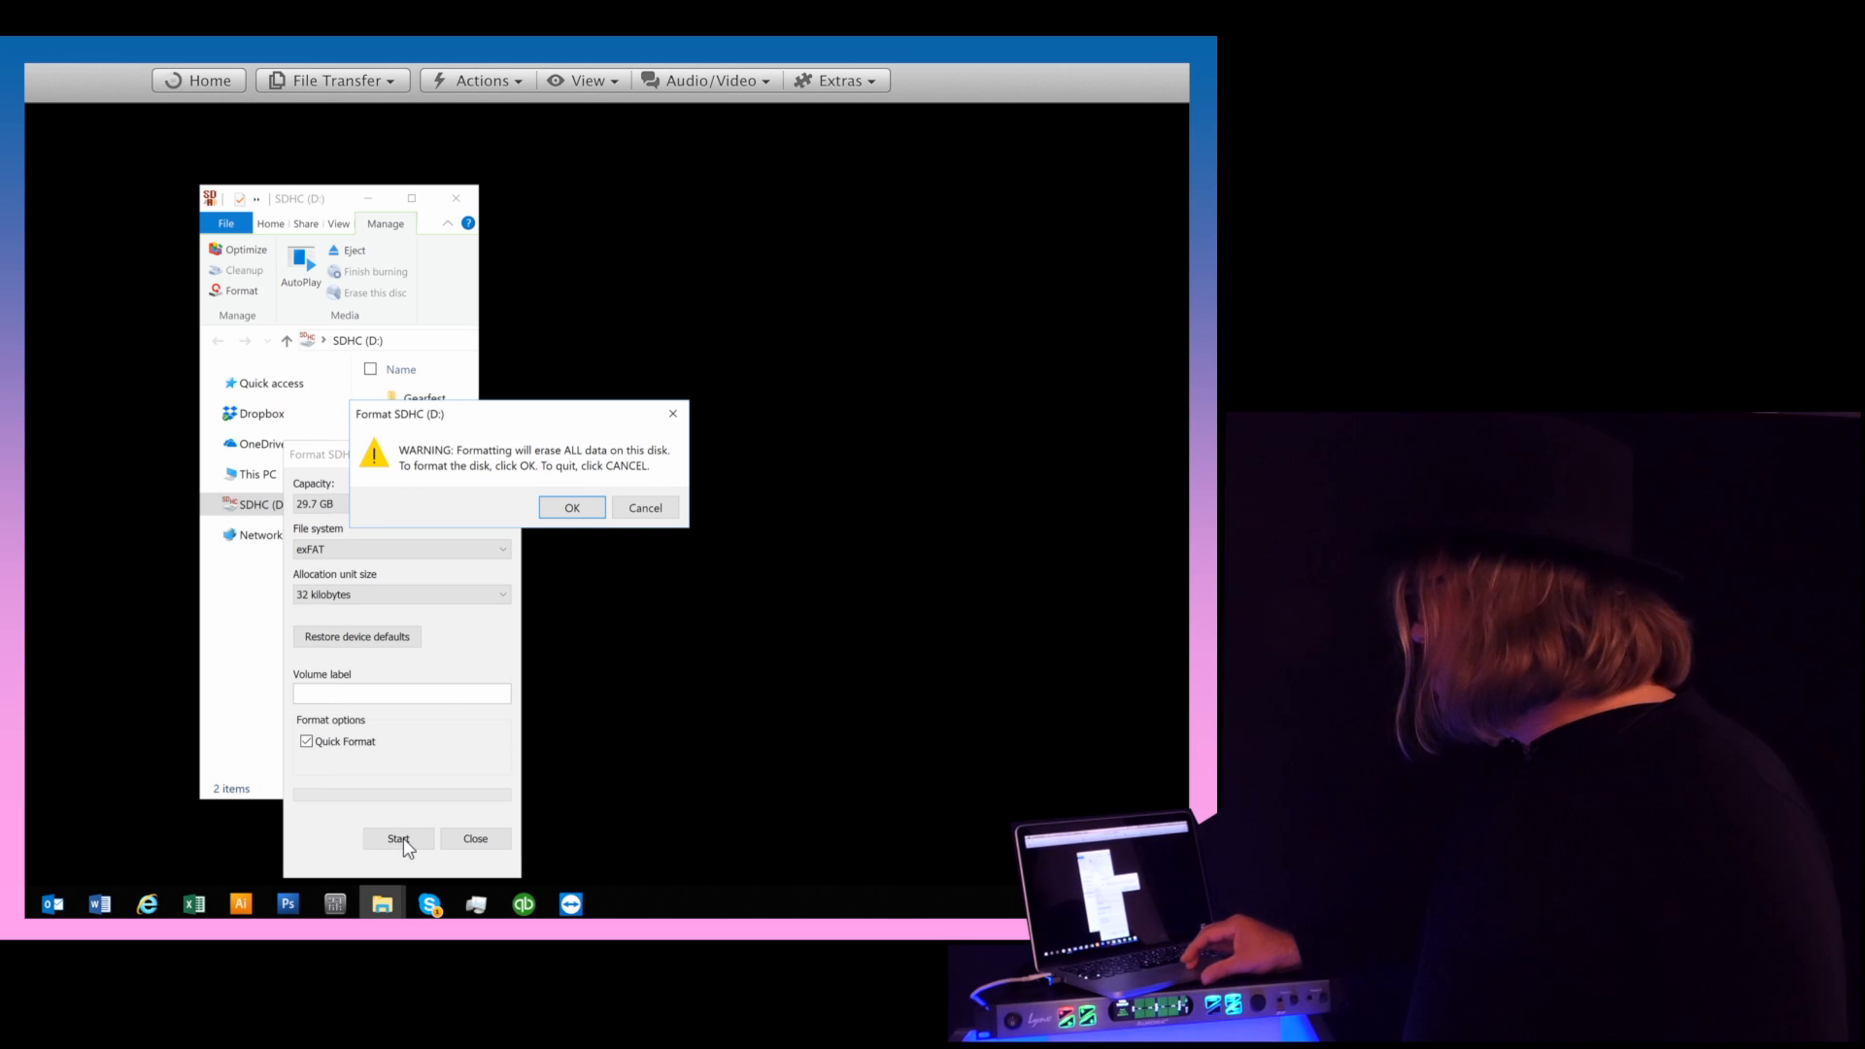
pyautogui.click(572, 508)
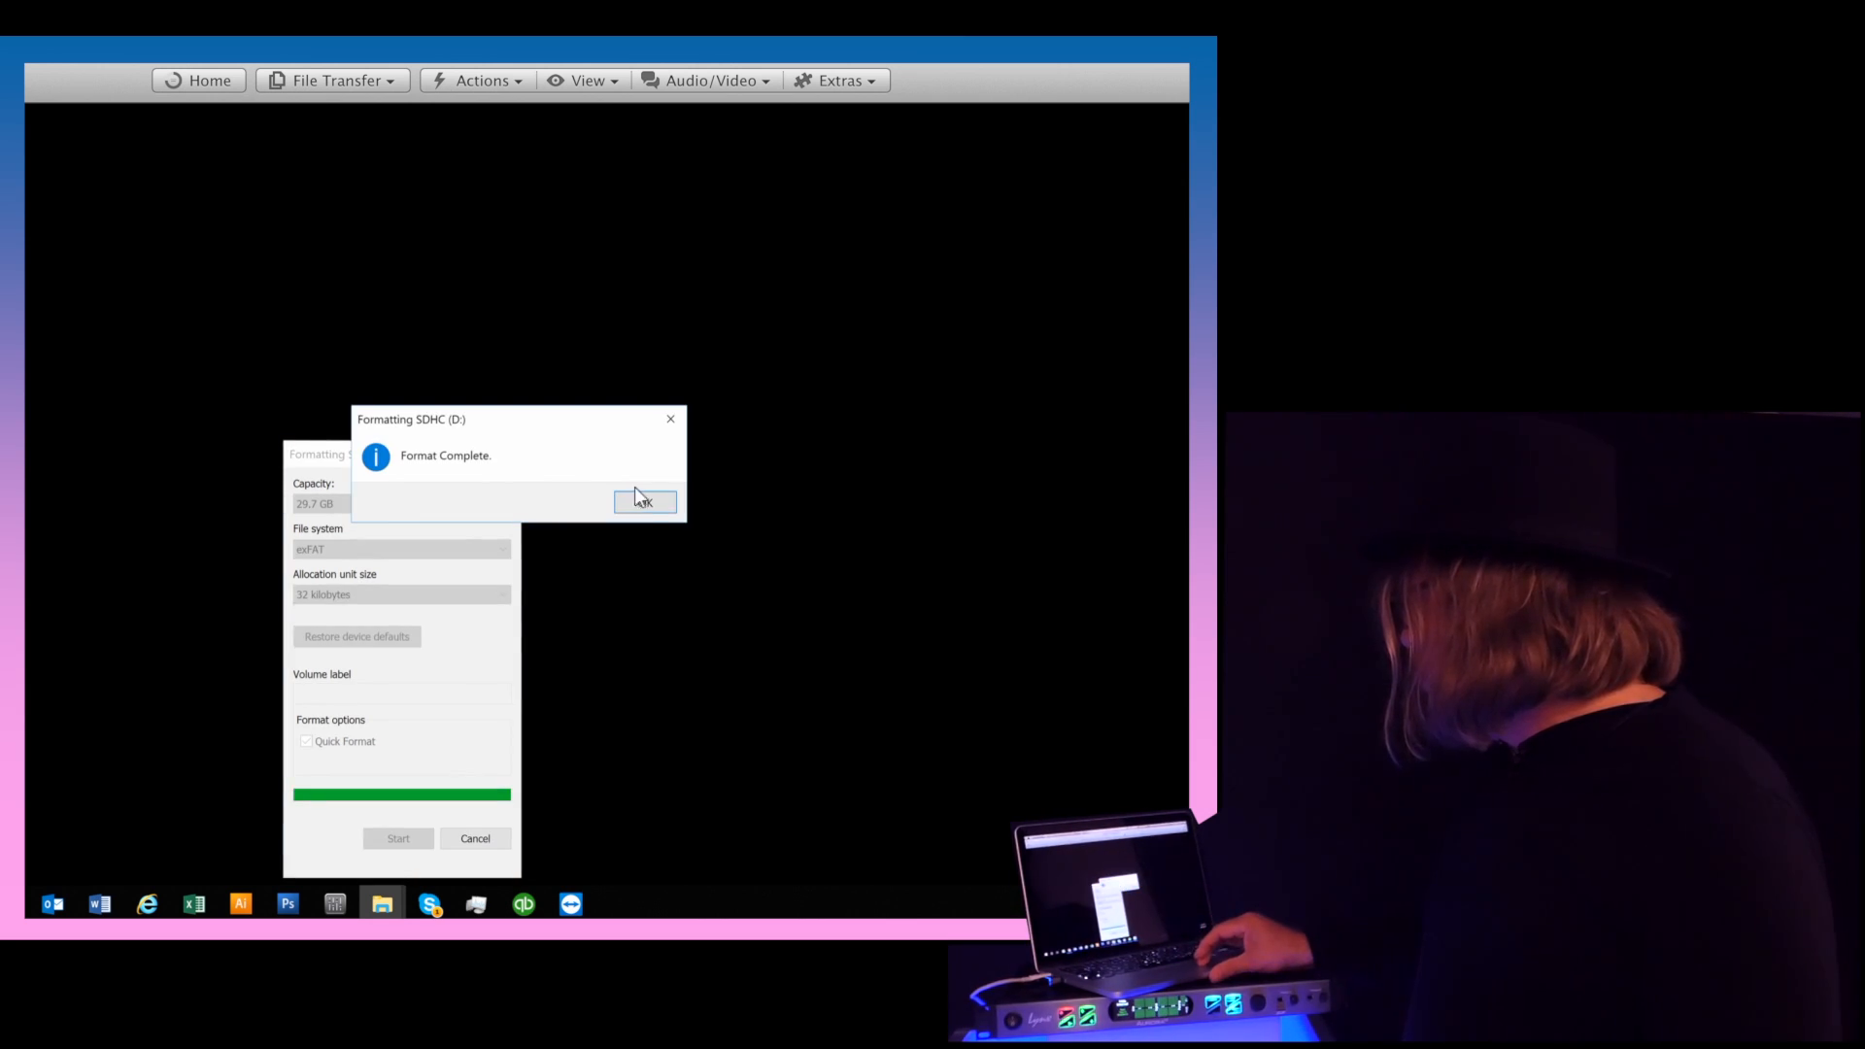
pyautogui.click(643, 501)
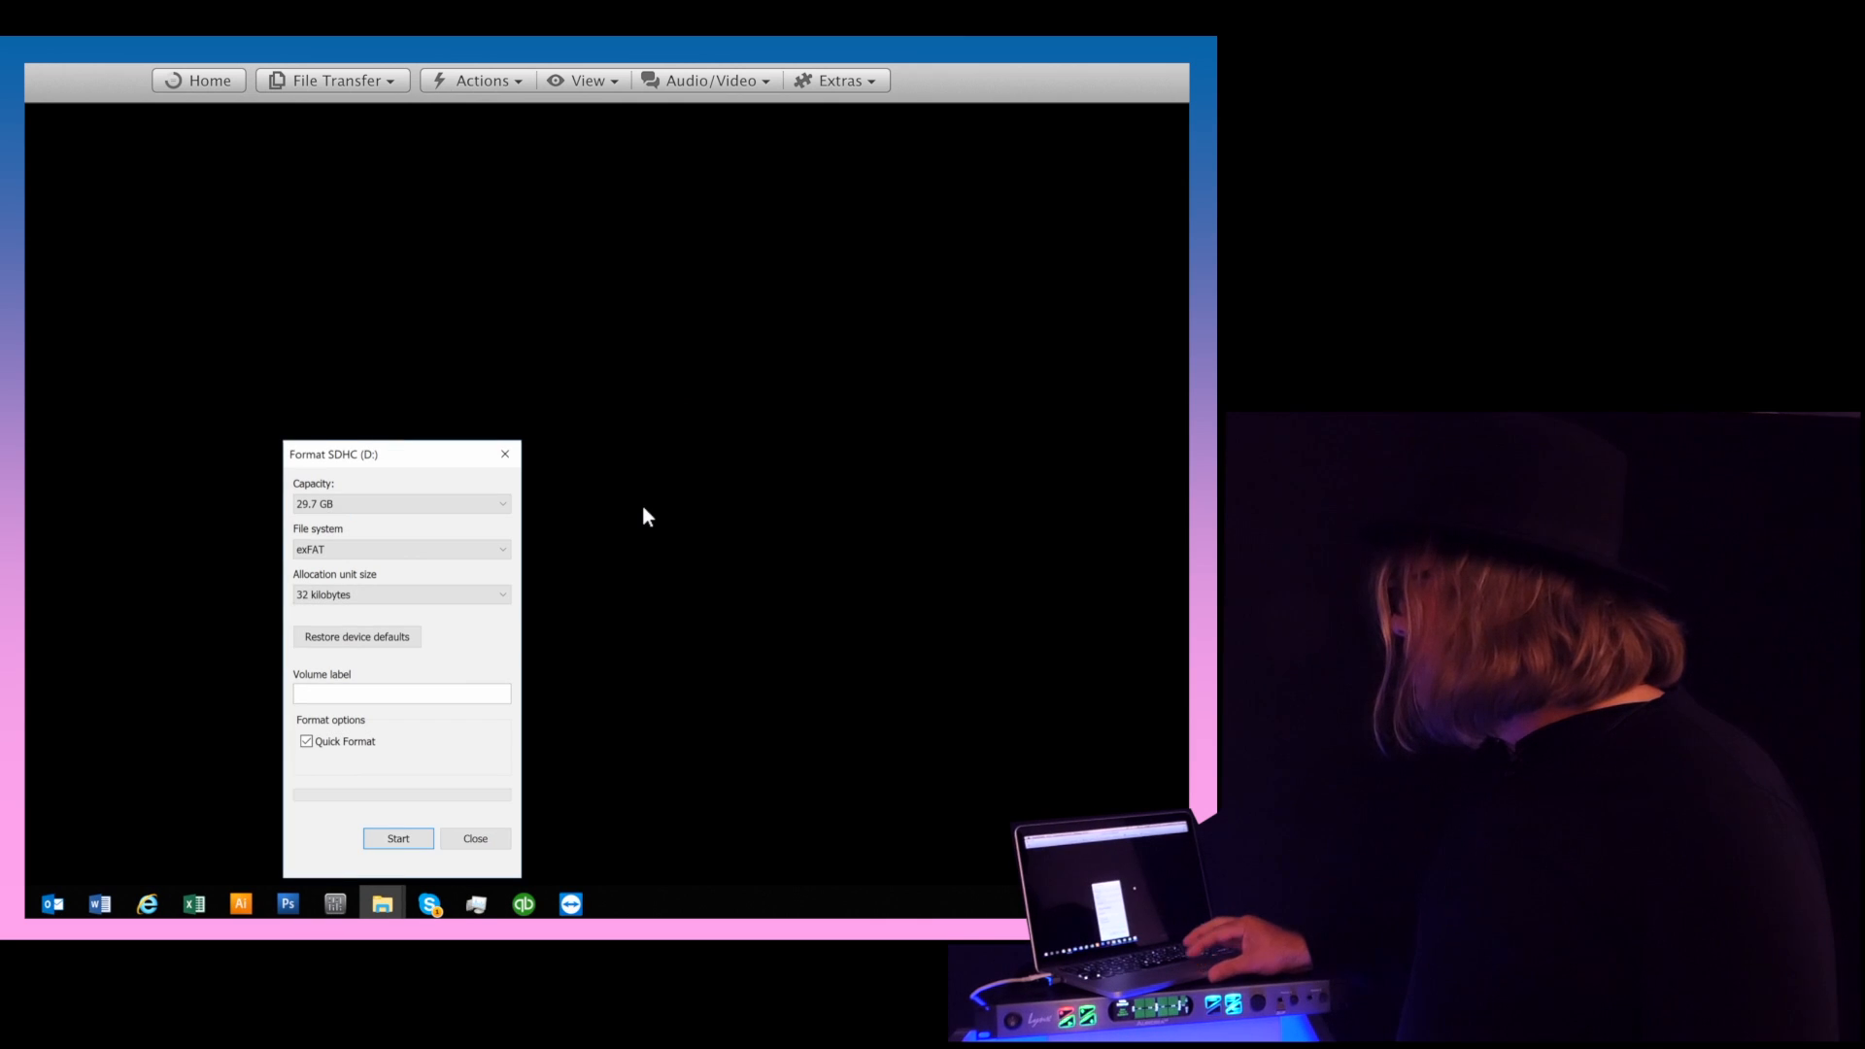